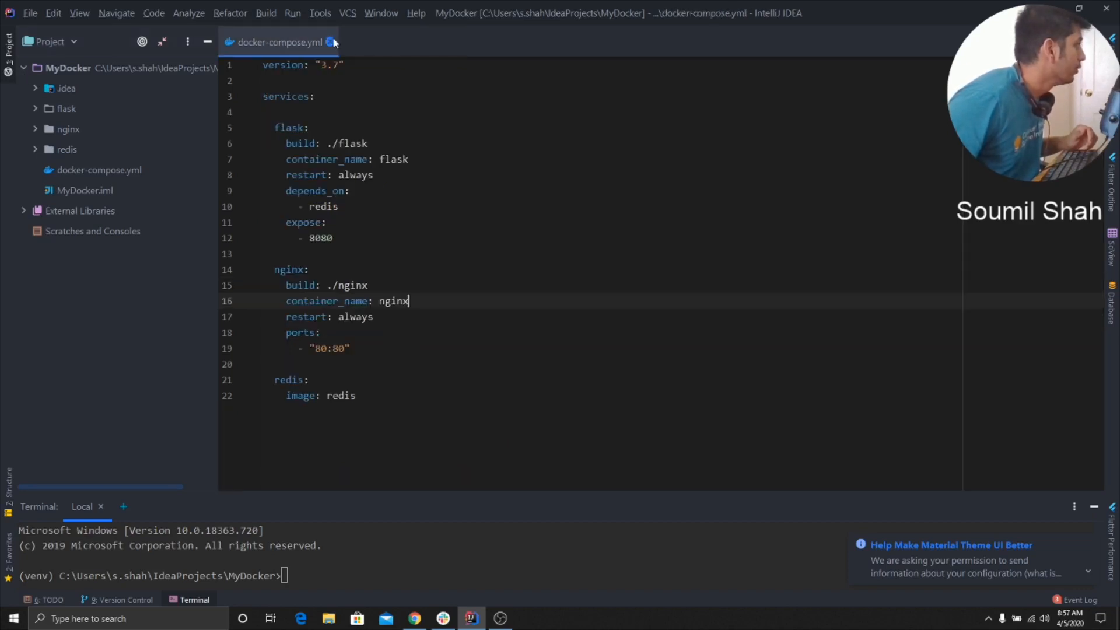
Close the docker-compose.yml editor so no file stays open
left_click(333, 42)
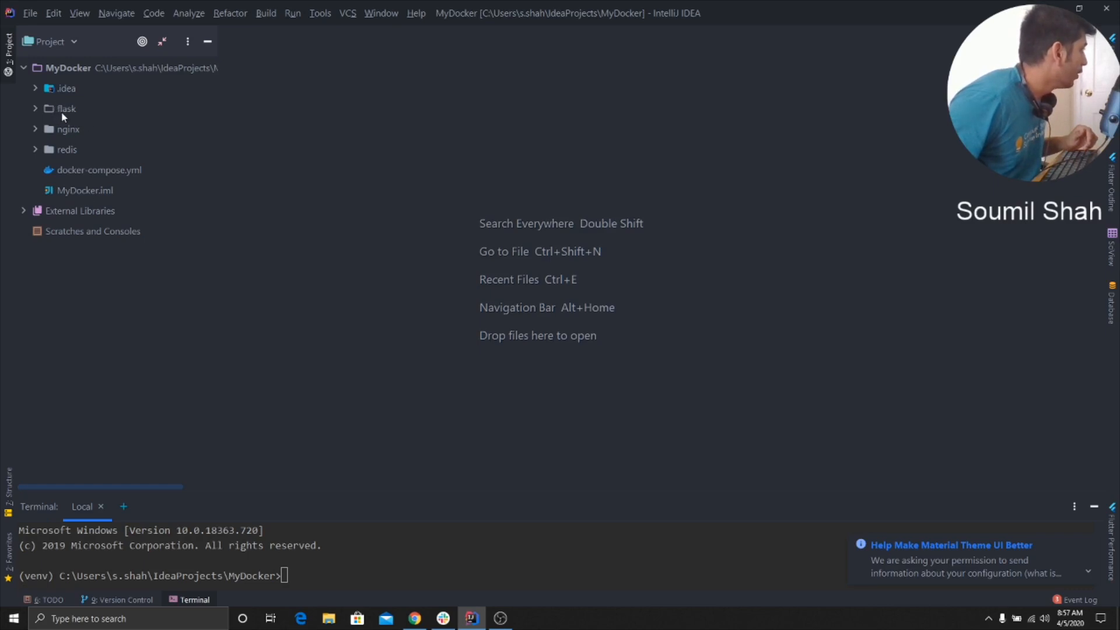
mouse_move(66, 174)
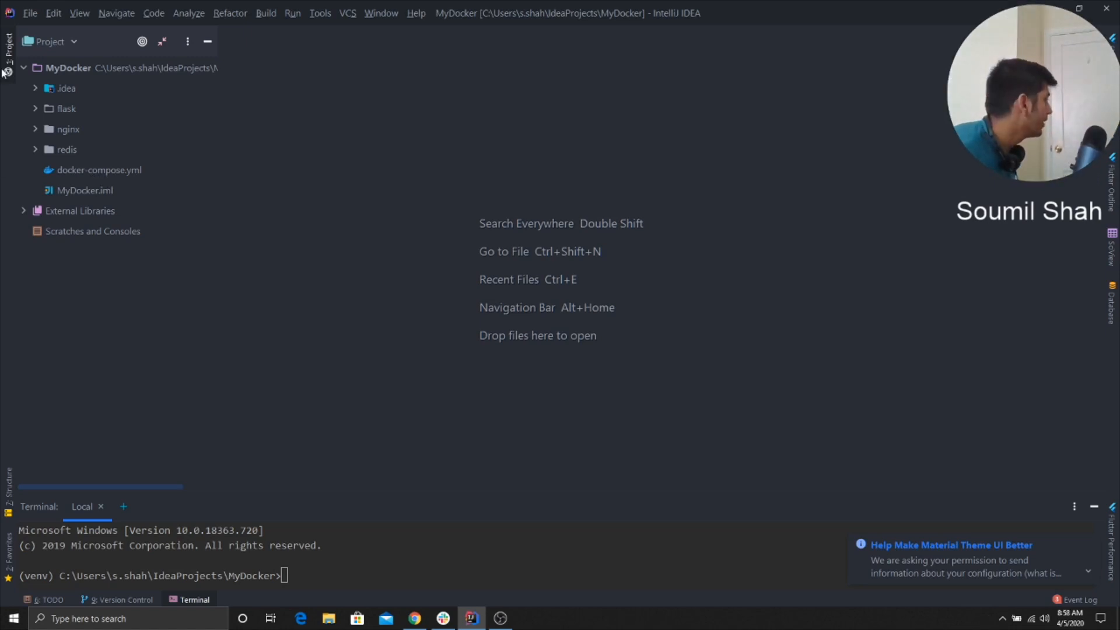
Review run.py's redis import and host, test.py's 200 status check and requirements.txt, ending on run.py
left_click(65, 109)
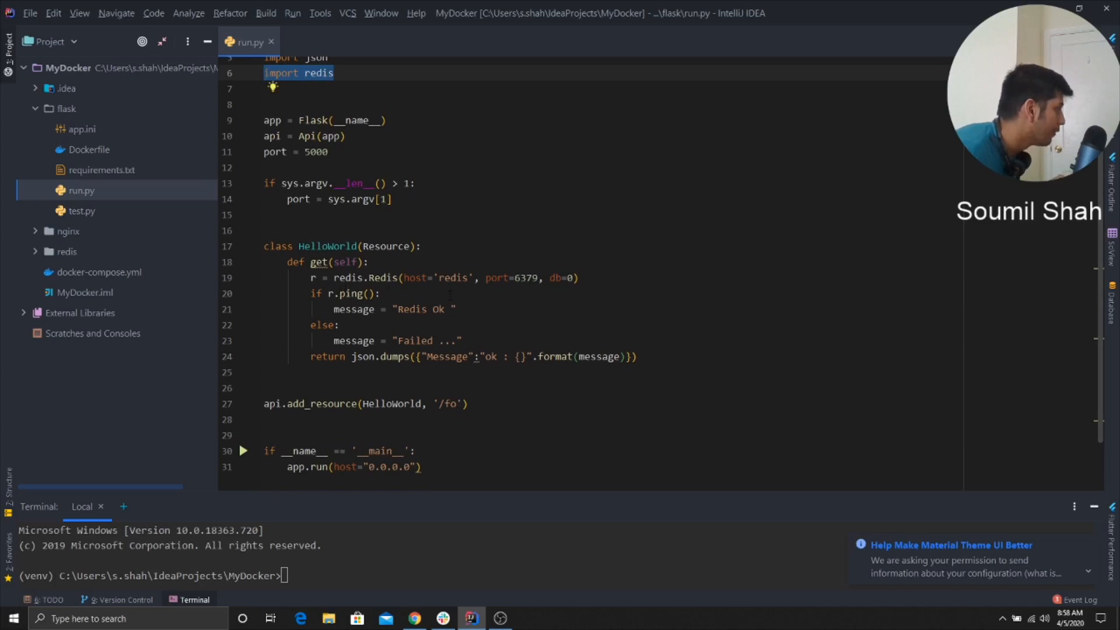
double_click(453, 278)
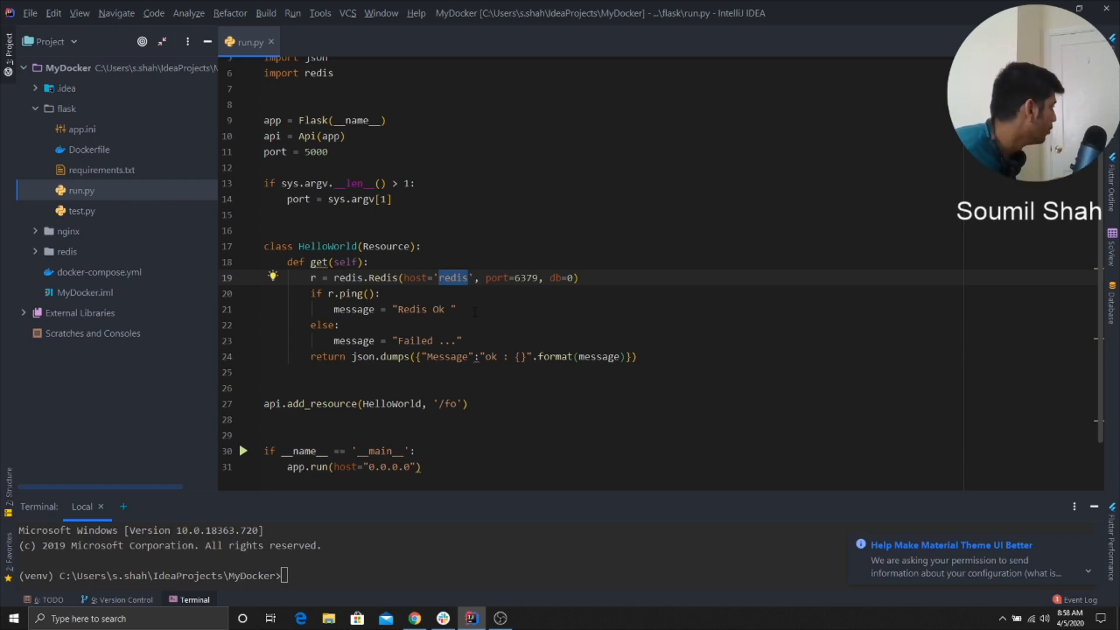
left_click(310, 42)
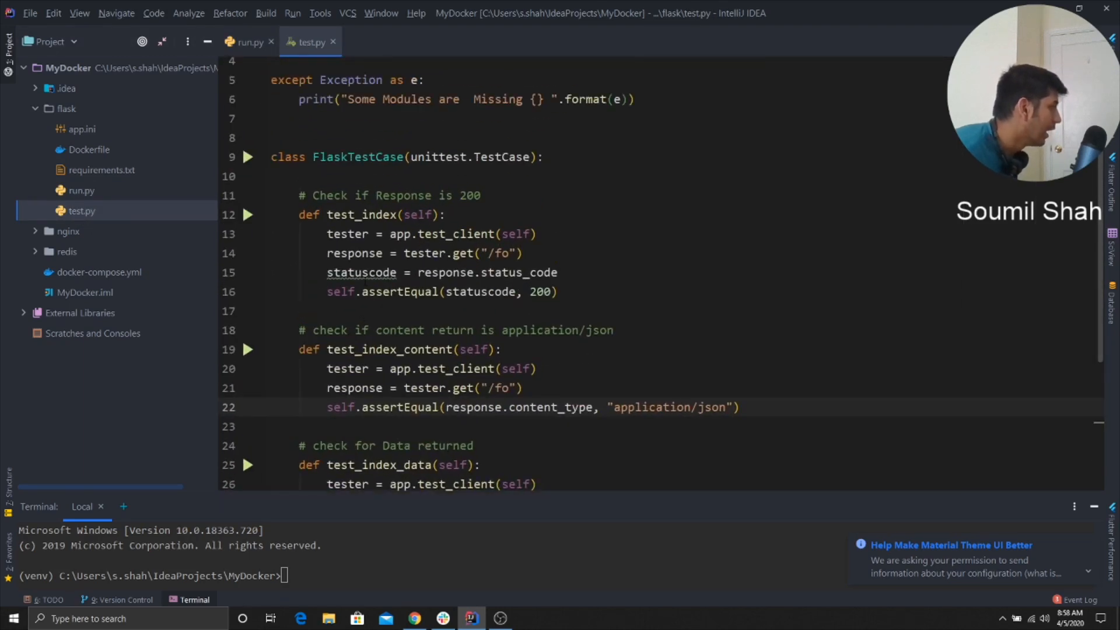
double_click(399, 291)
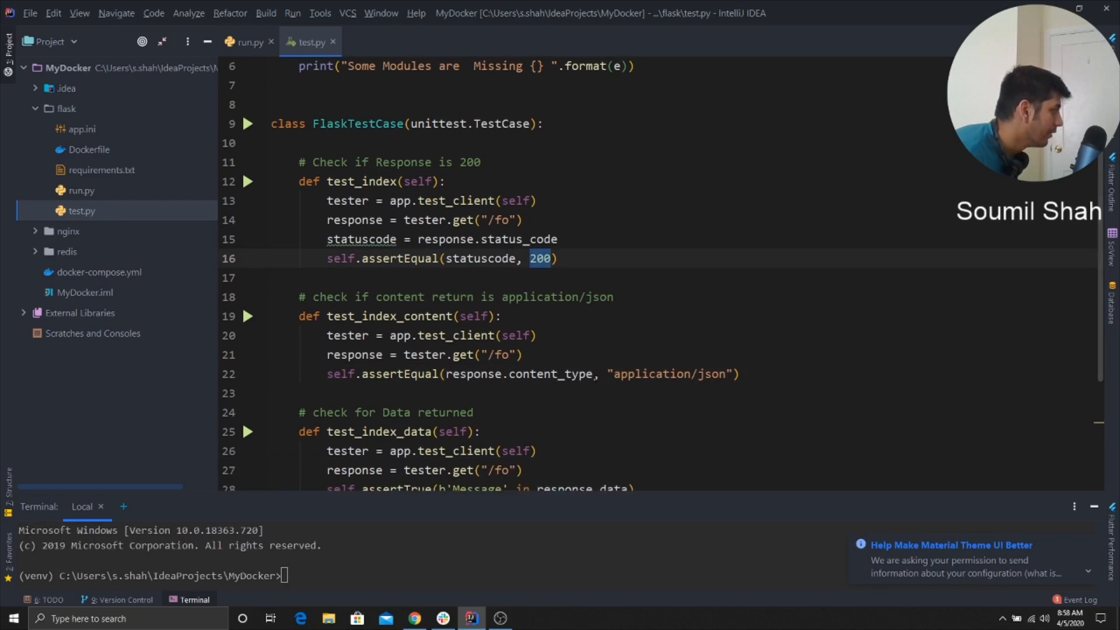
scroll("down", 3)
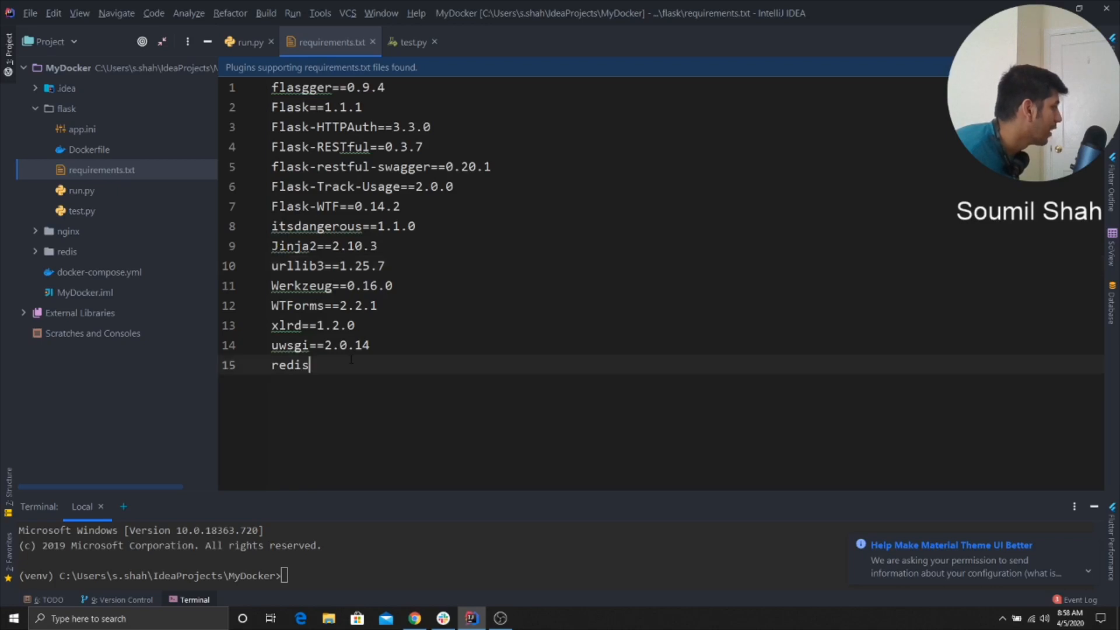
key("ctrl+a")
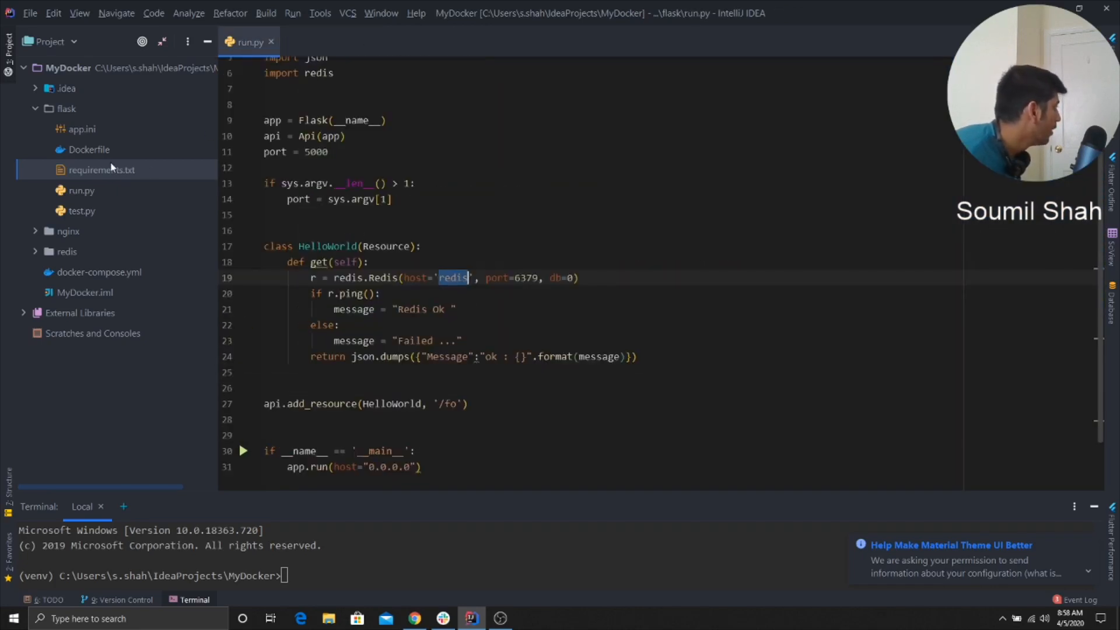
Review app.ini's uwsgi socket :8080, processes and vacuum settings, comparing with run.py's app
left_click(80, 129)
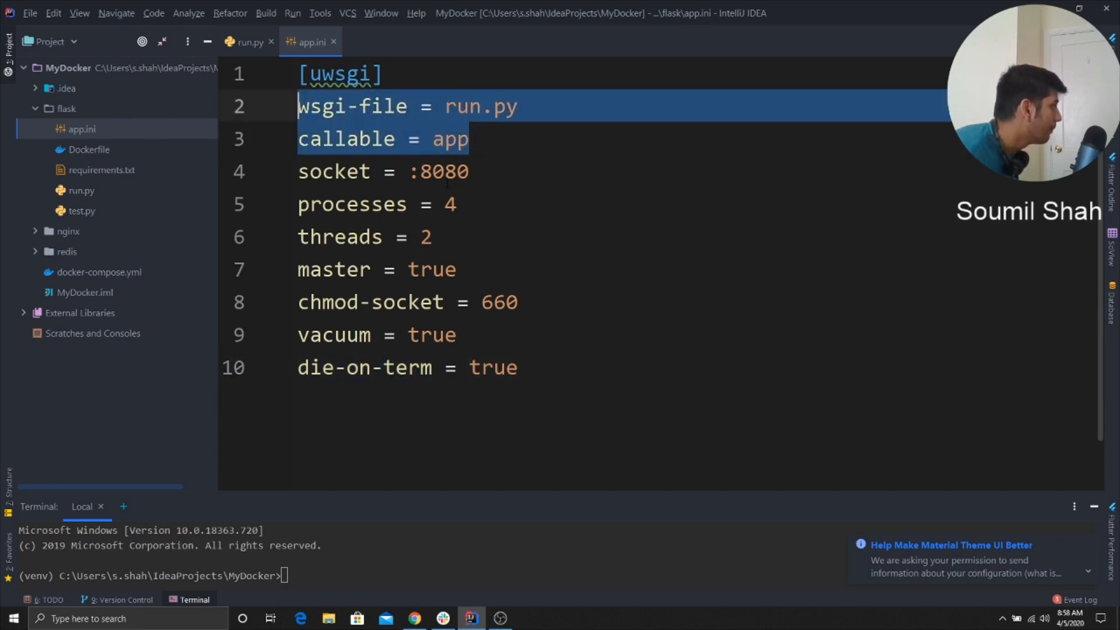
left_click(456, 172)
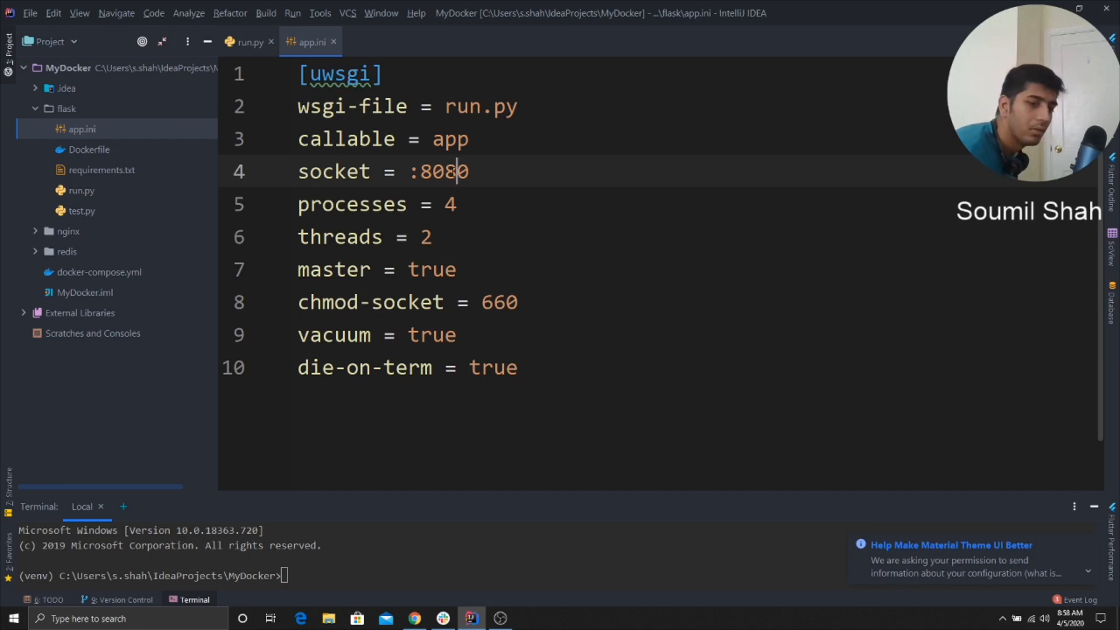
double_click(445, 171)
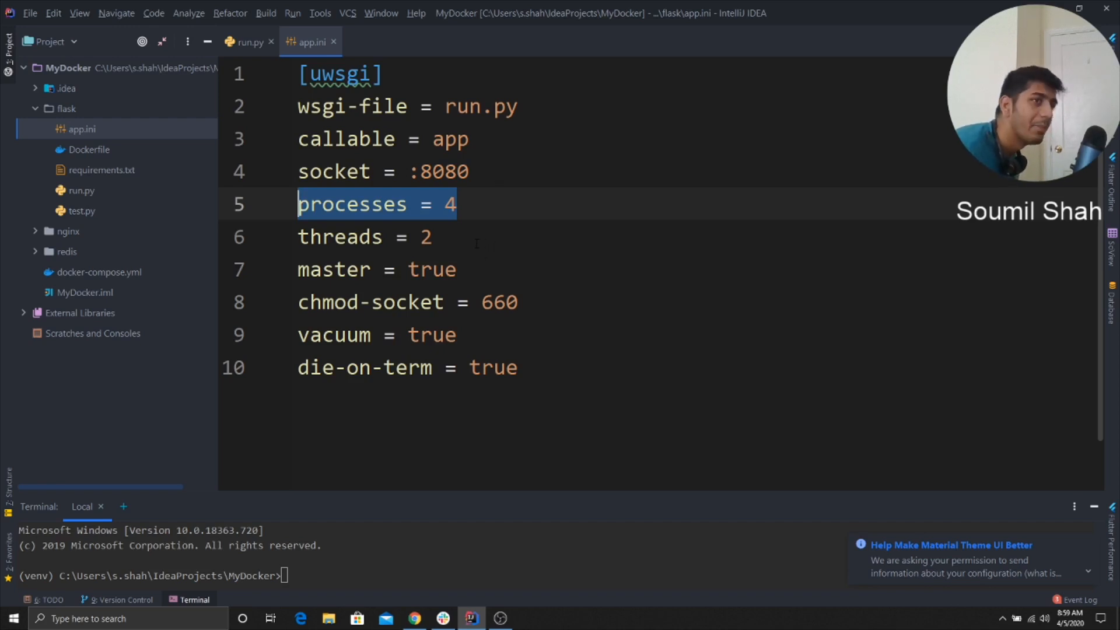
left_click(341, 237)
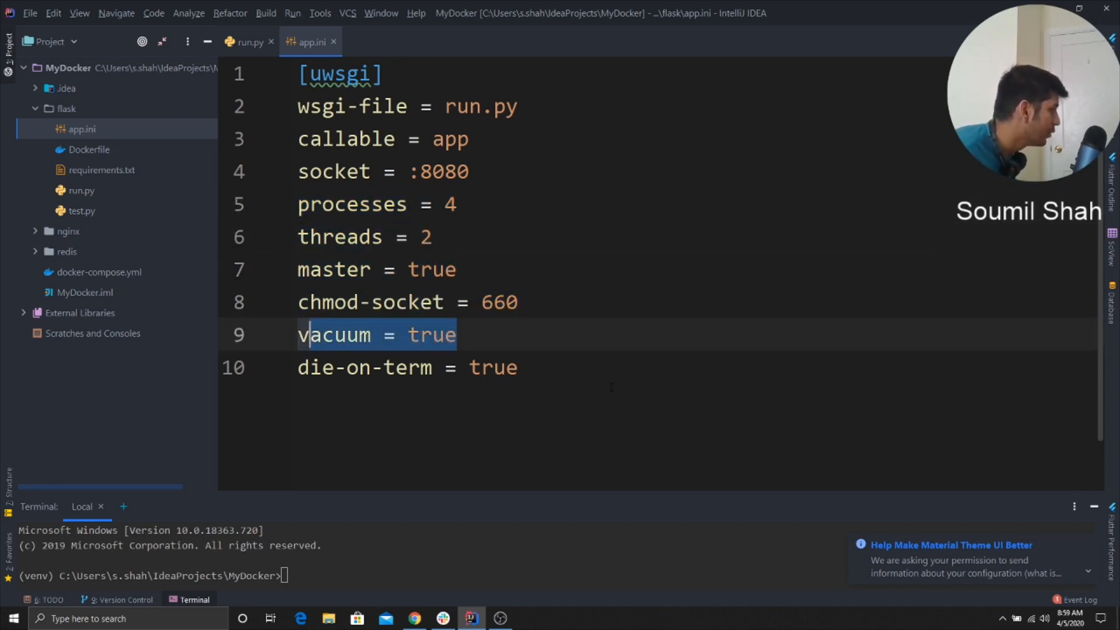
left_click(245, 42)
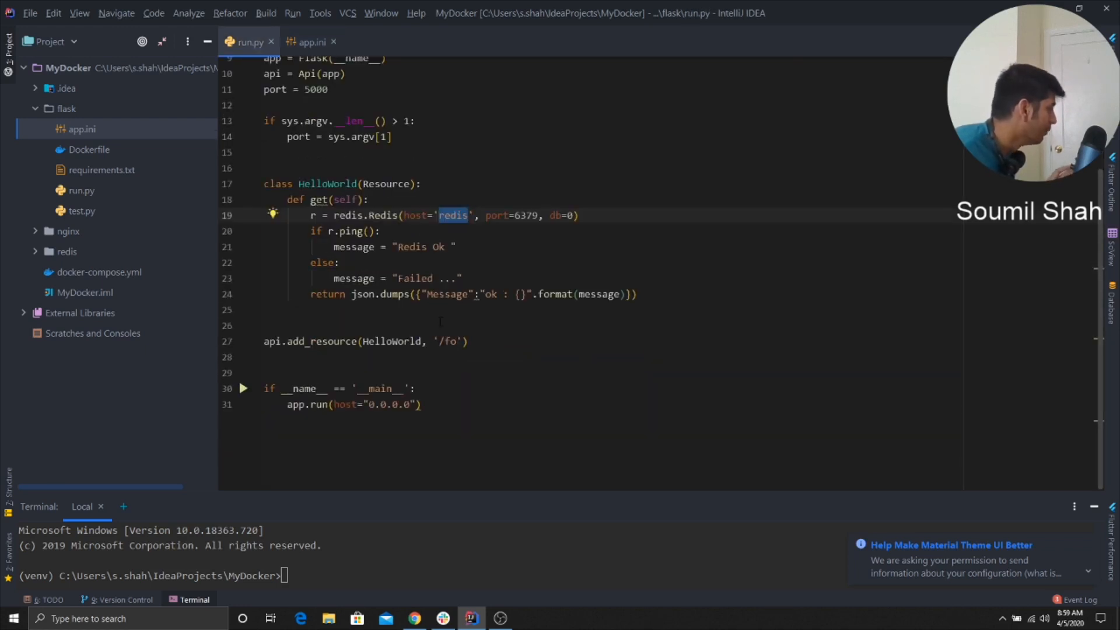
left_click(310, 42)
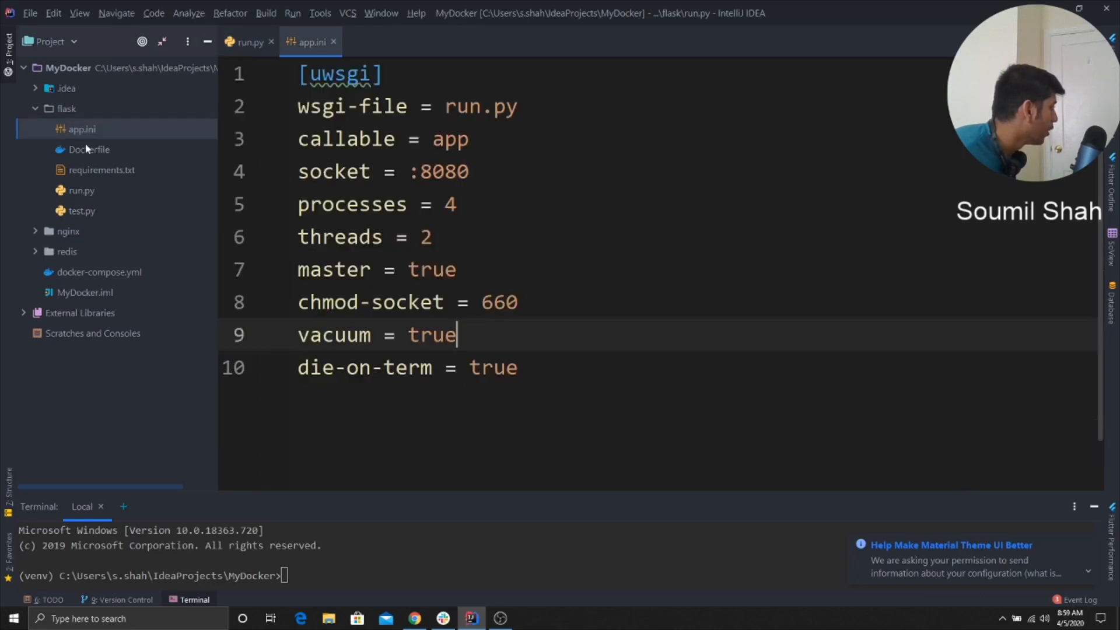
Review the flask Dockerfile's alpine base, pip install, WORKDIR /app and COPY steps
left_click(89, 149)
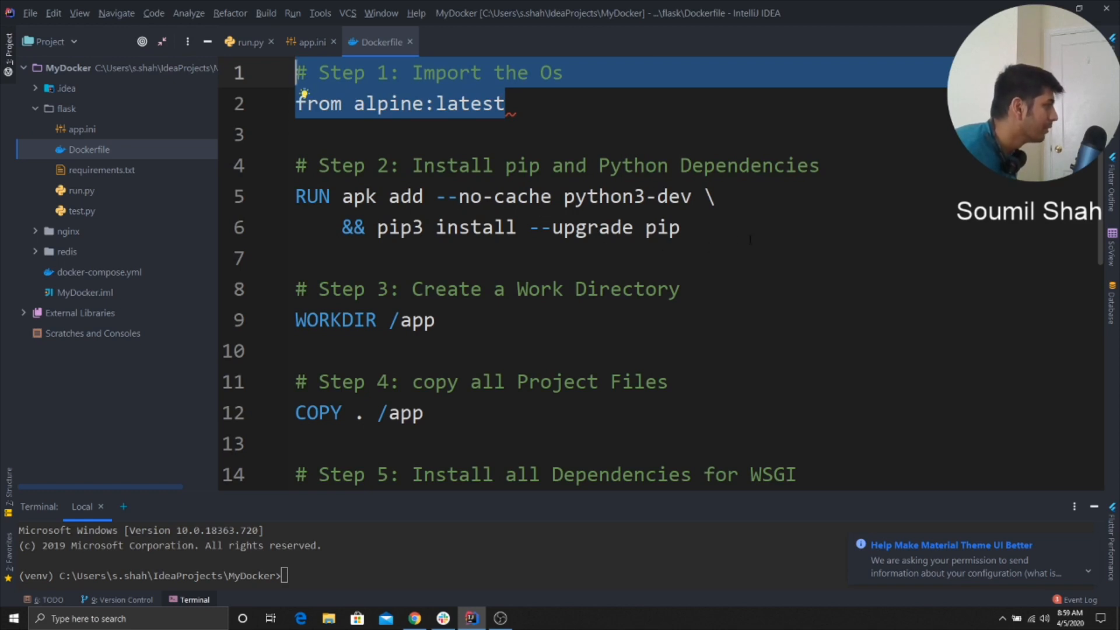
scroll("down", 3)
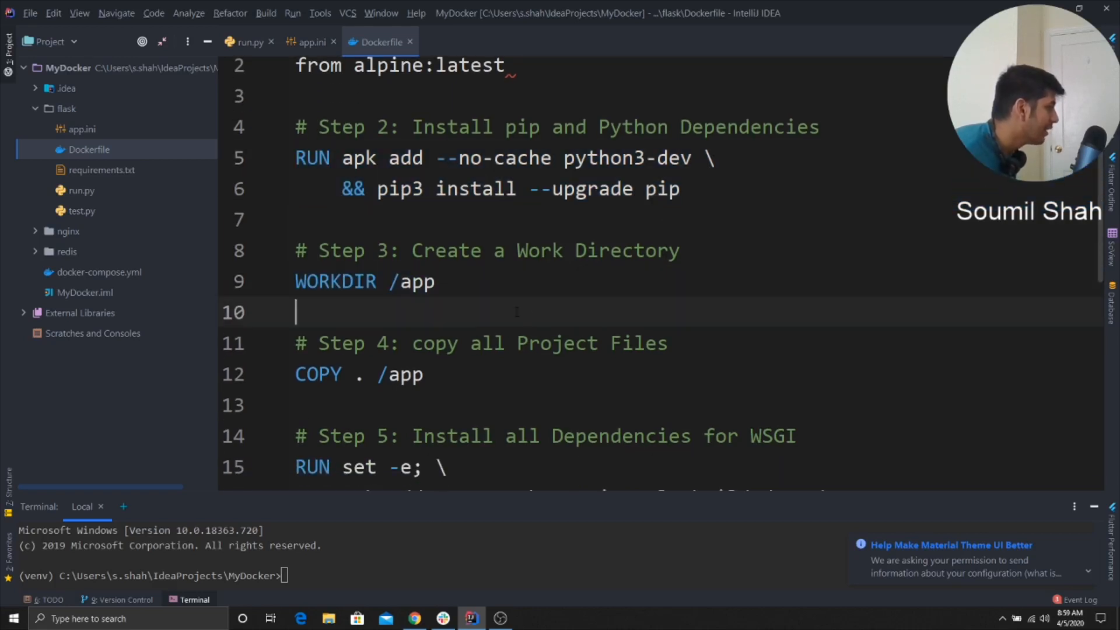
scroll("down", 3)
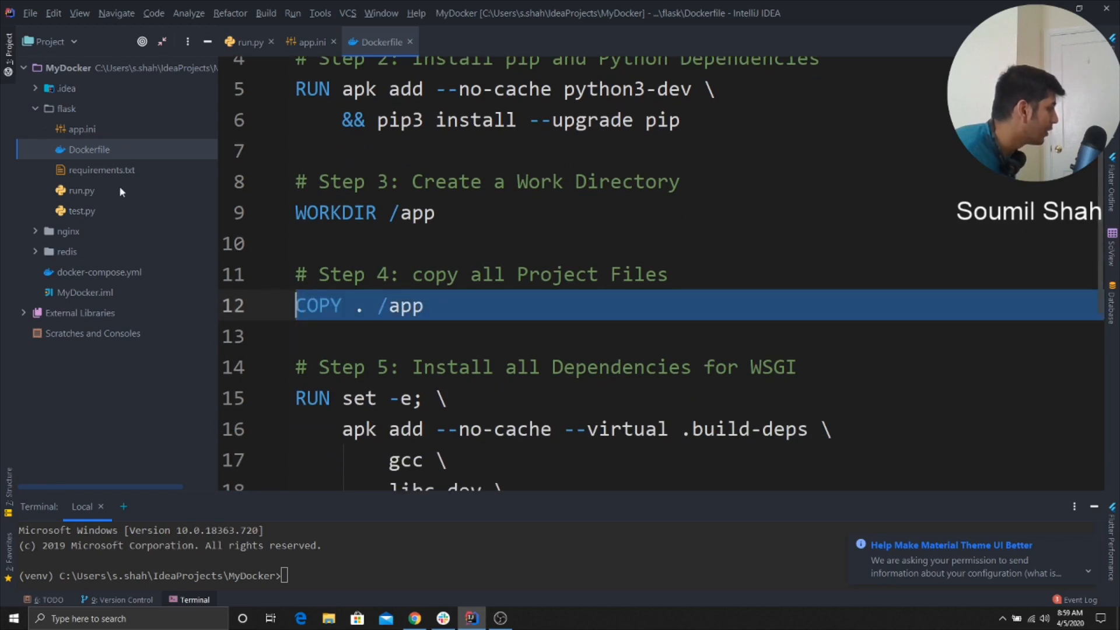
scroll("down", 3)
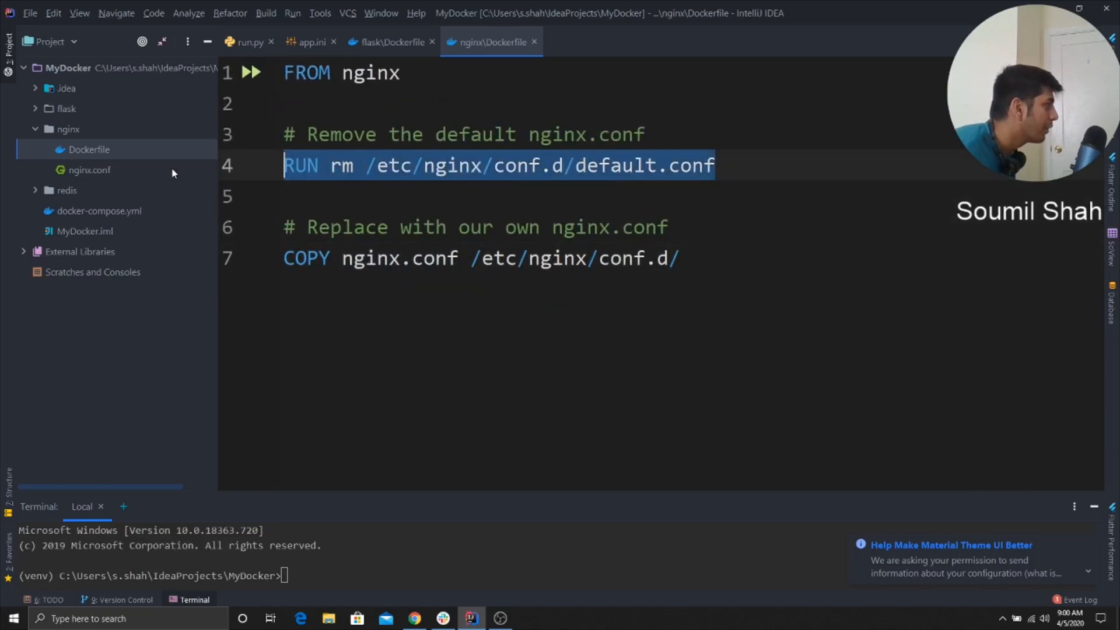
Review nginx.conf listening on 80 and passing uwsgi to flask:8080, comparing app.ini's socket then closing it
left_click(489, 258)
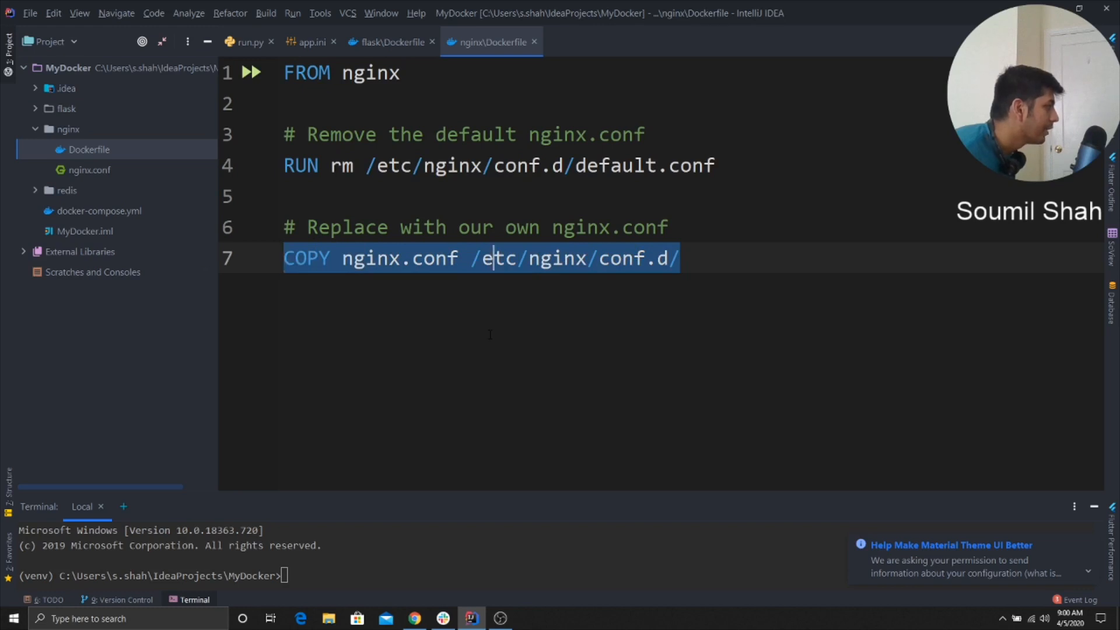
left_click(90, 169)
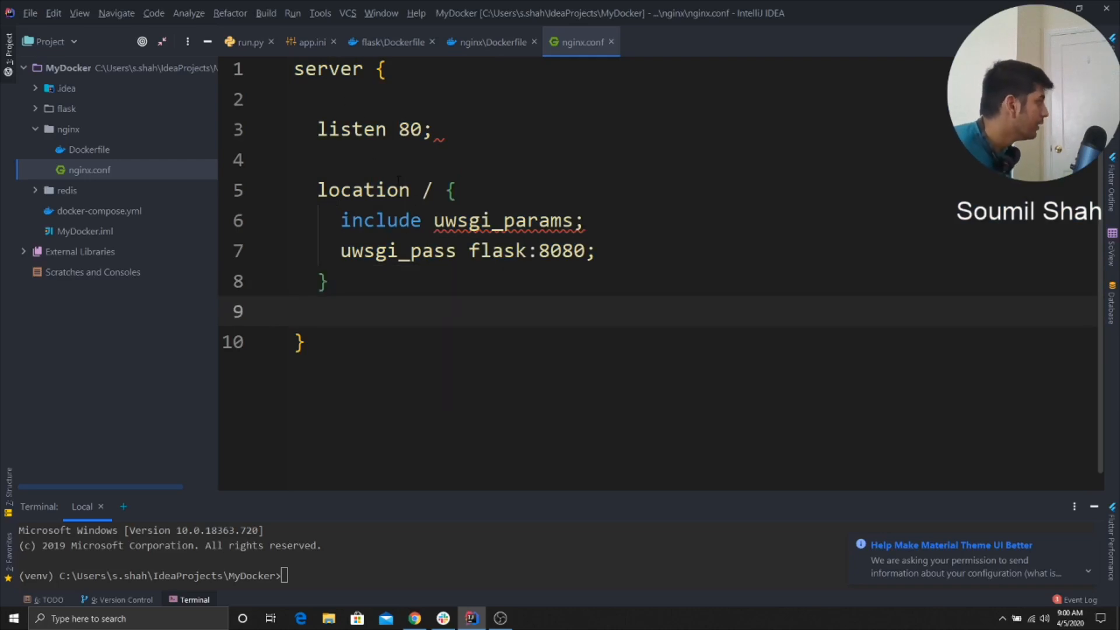
left_click(402, 190)
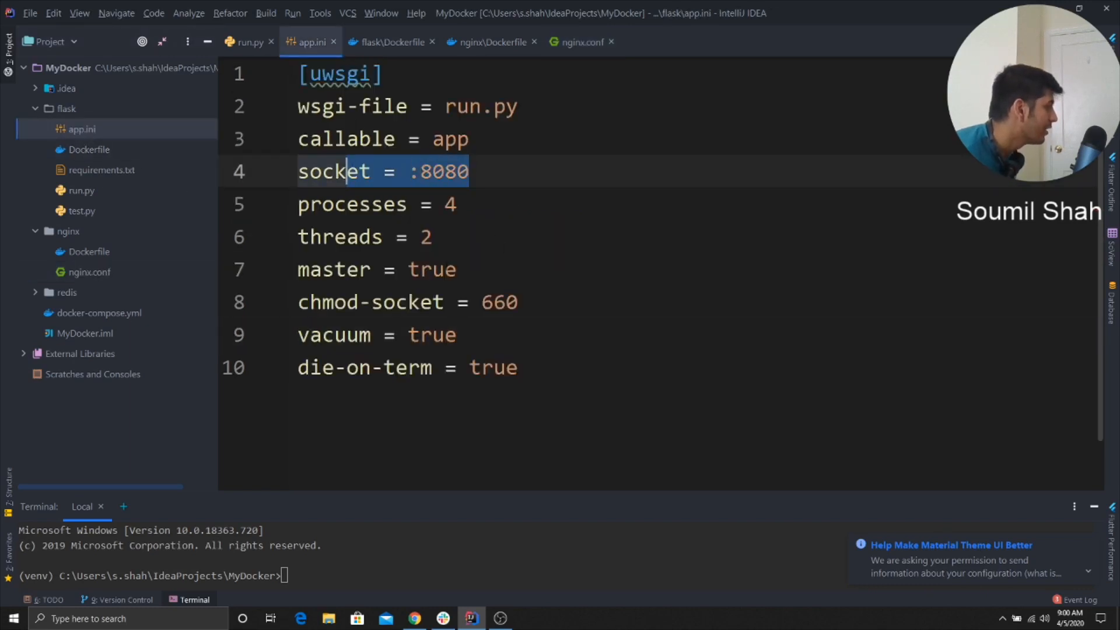
left_click(250, 42)
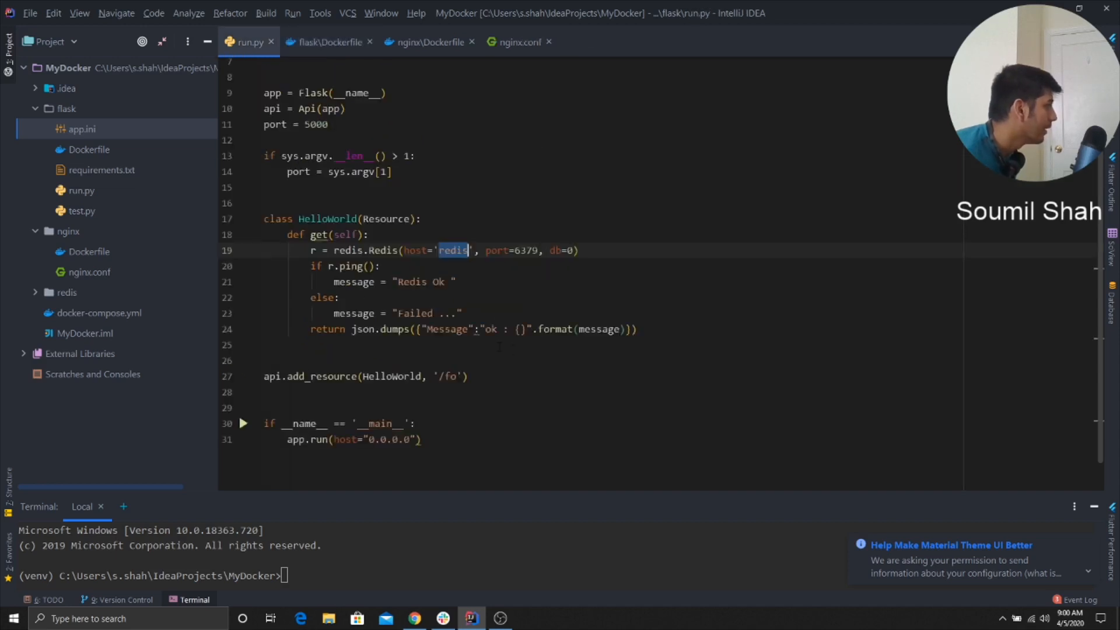
left_click(518, 42)
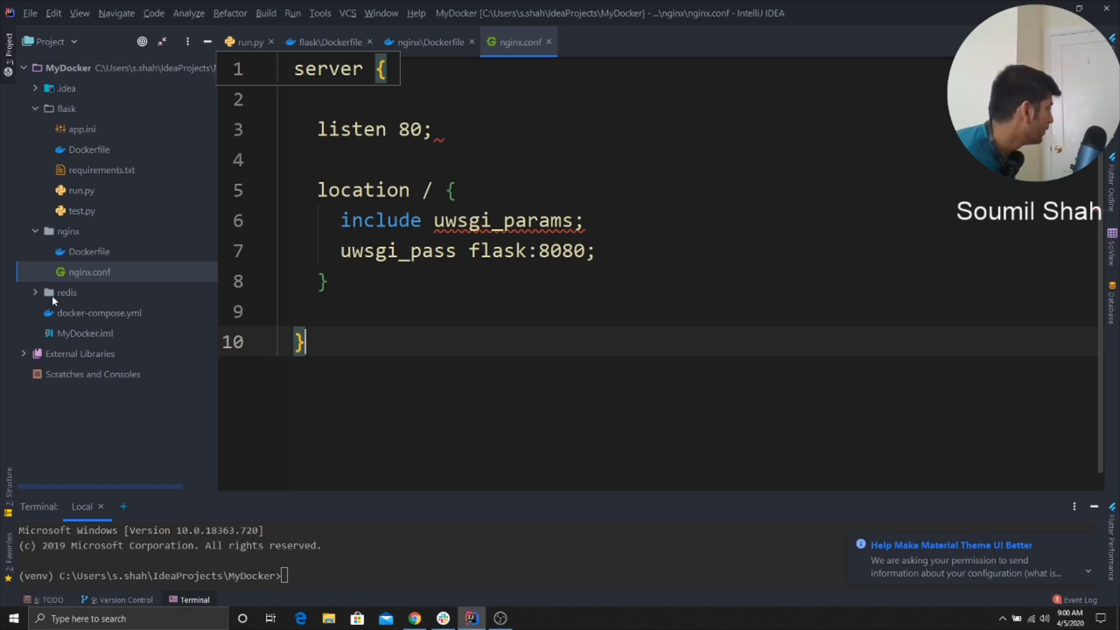
mouse_move(20, 138)
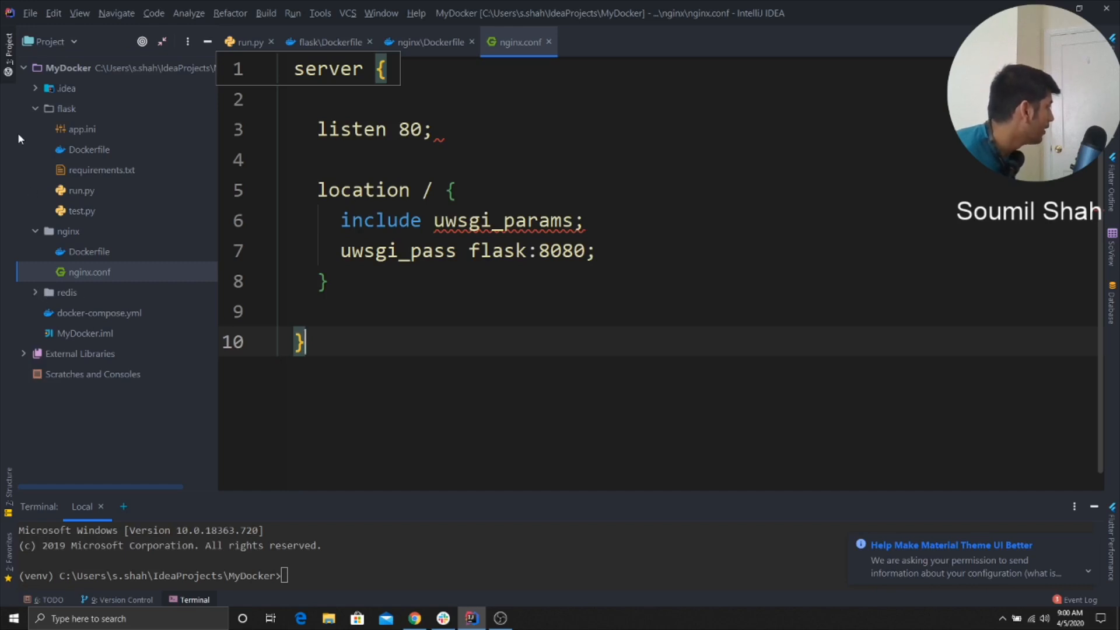
left_click(23, 68)
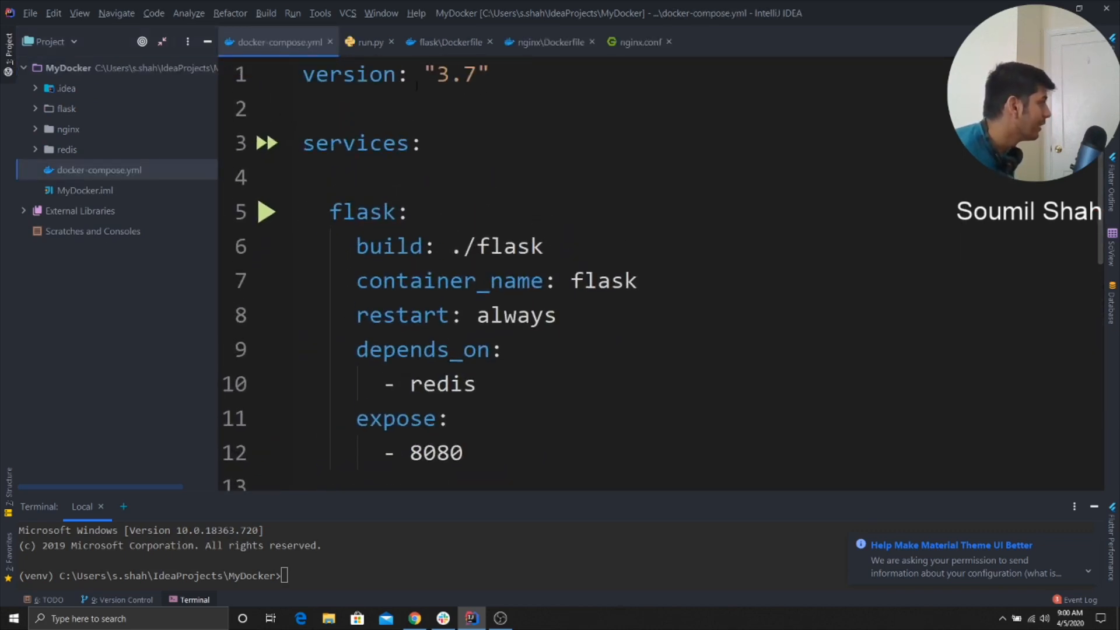
left_click(357, 143)
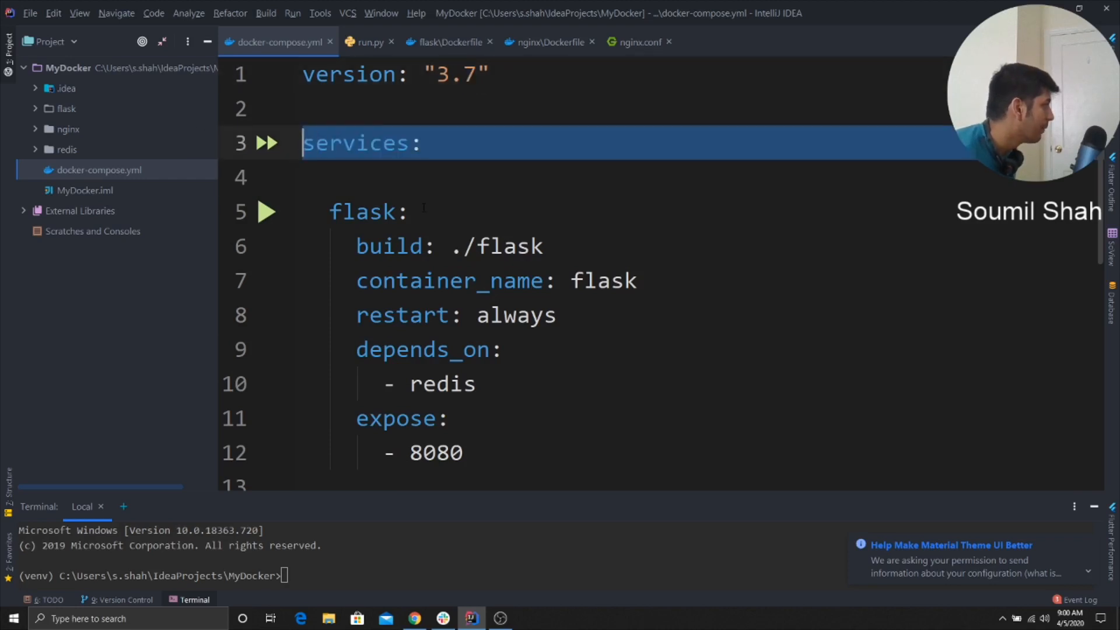
double_click(507, 203)
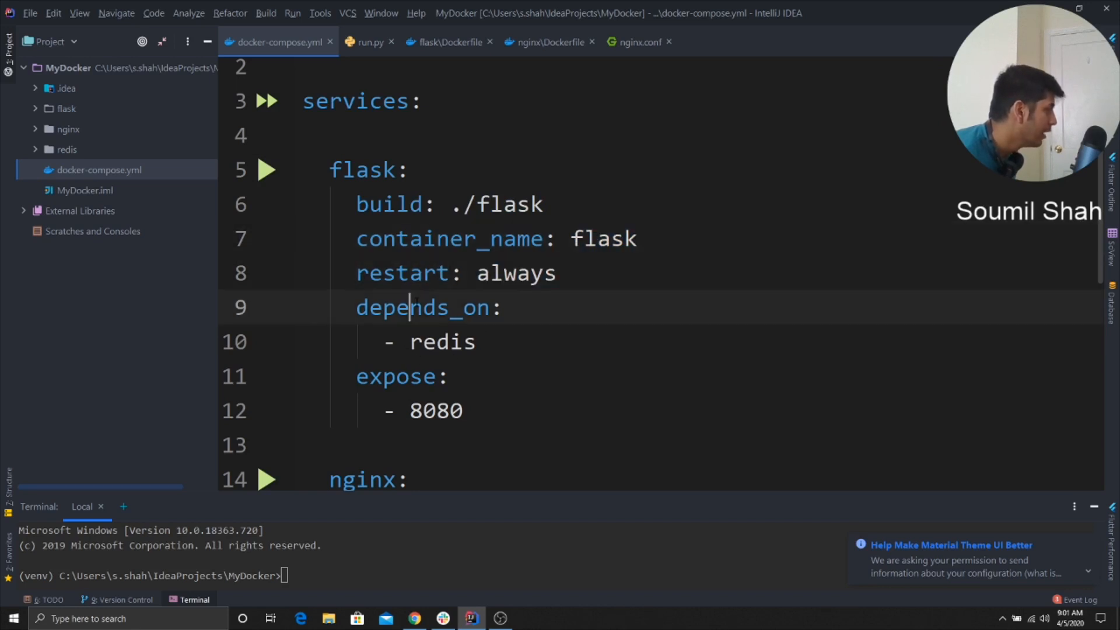
double_click(442, 342)
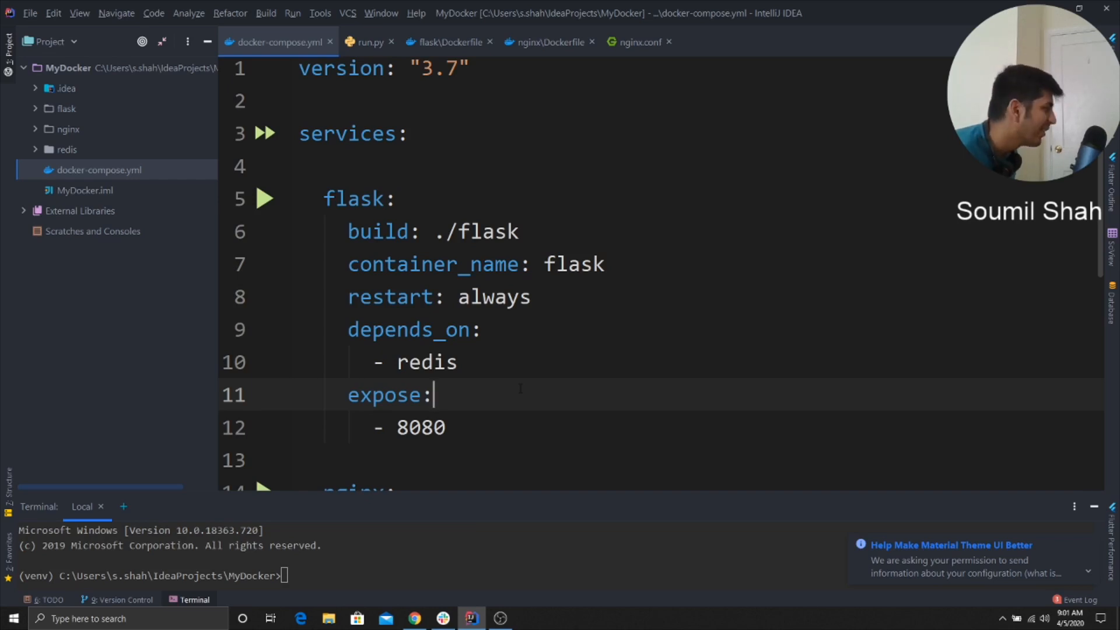
scroll("down", 3)
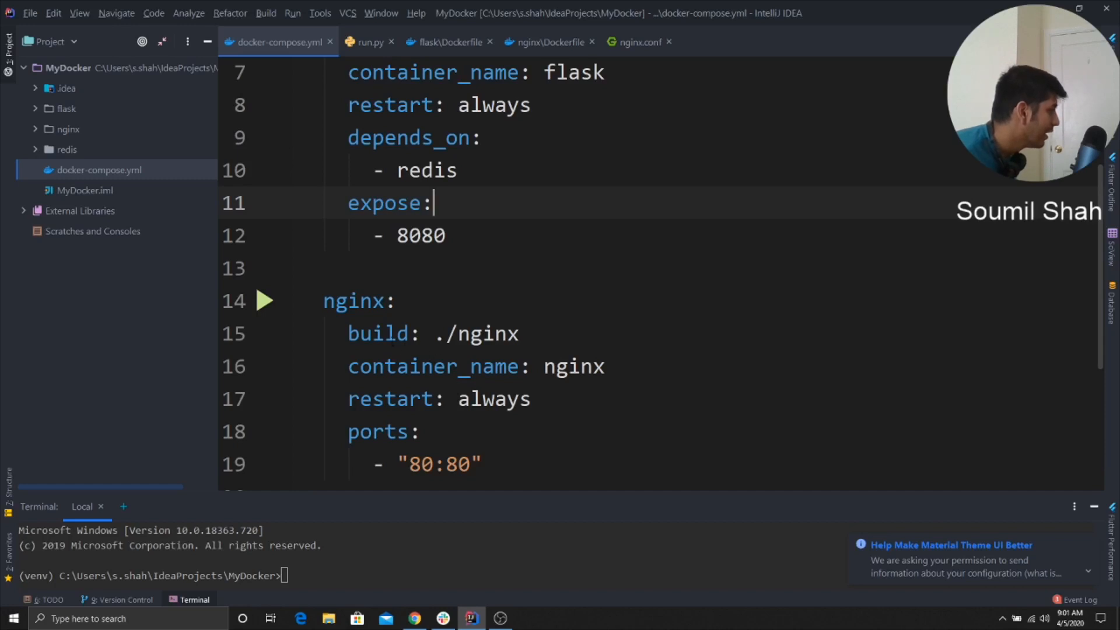
double_click(488, 333)
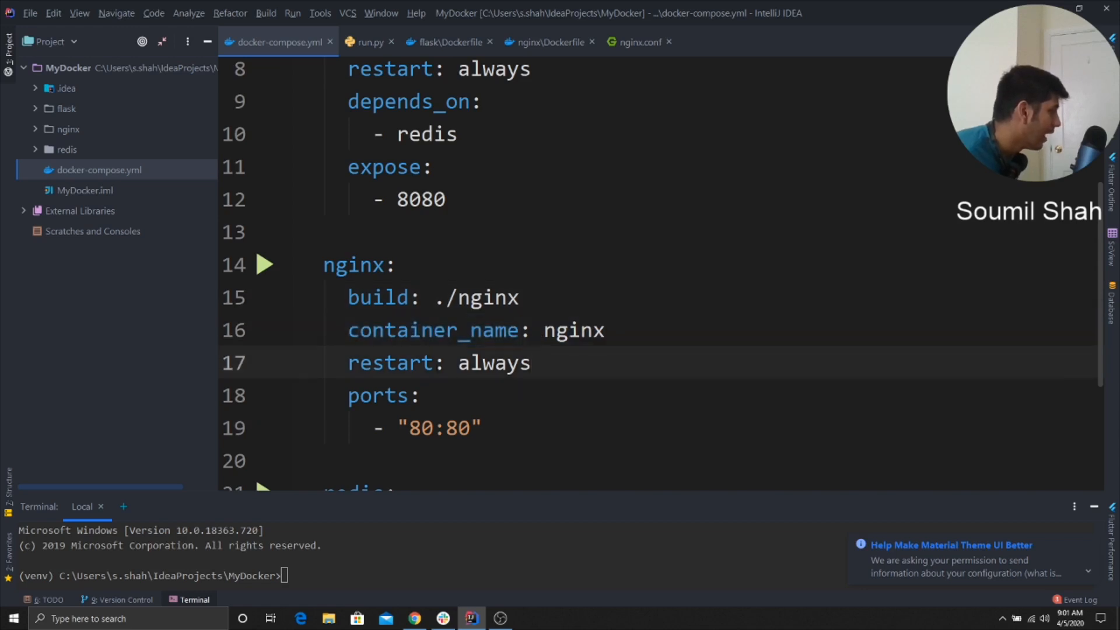
left_click(386, 396)
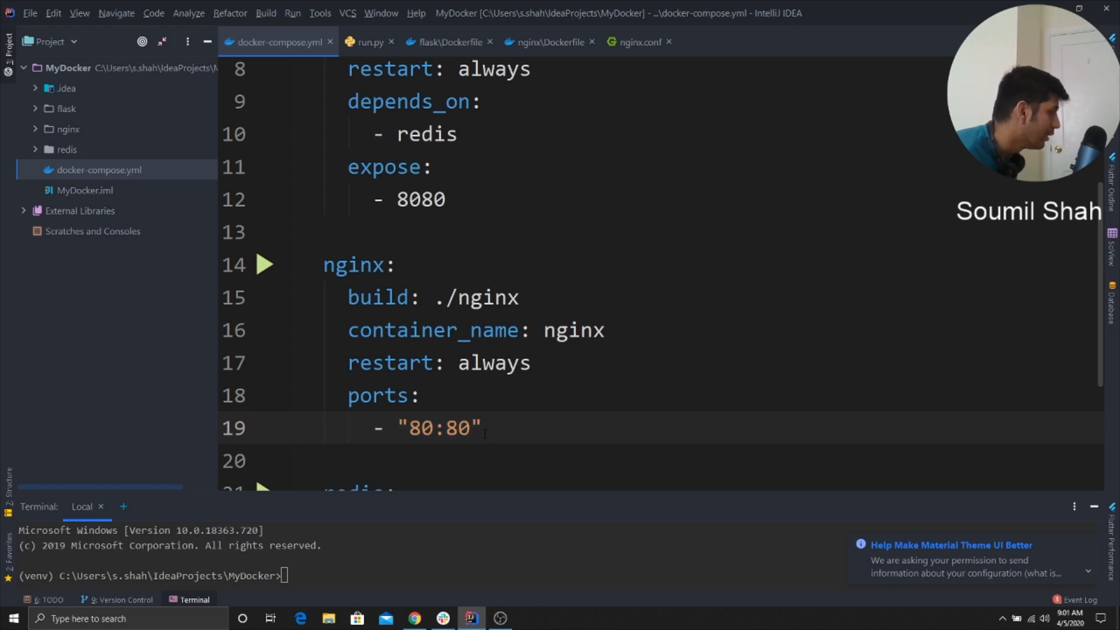
scroll("down", 3)
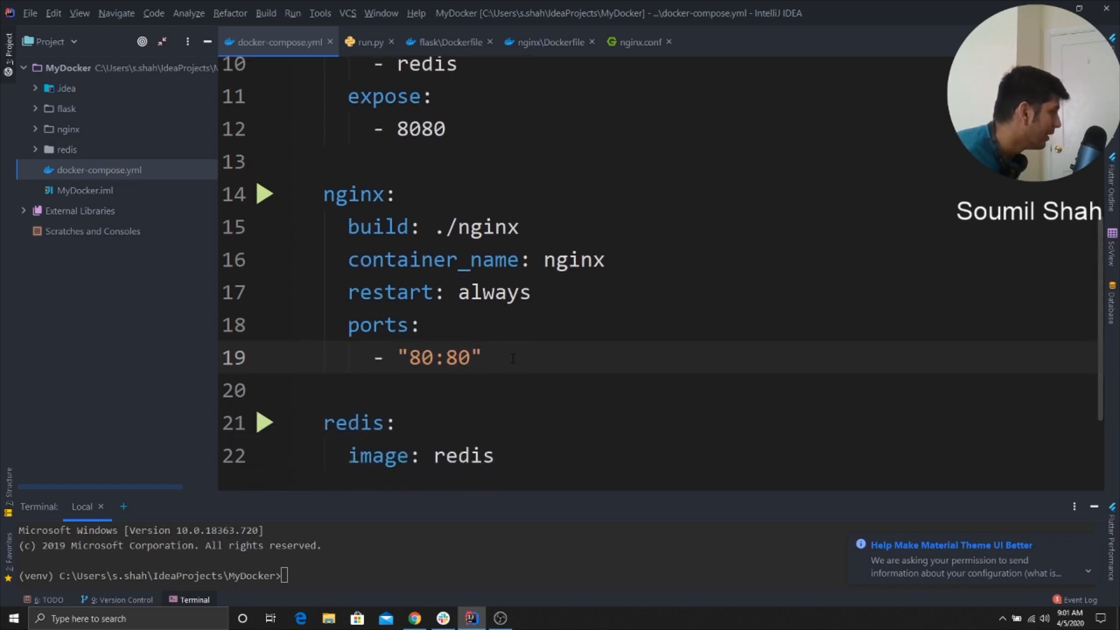
scroll("up", 3)
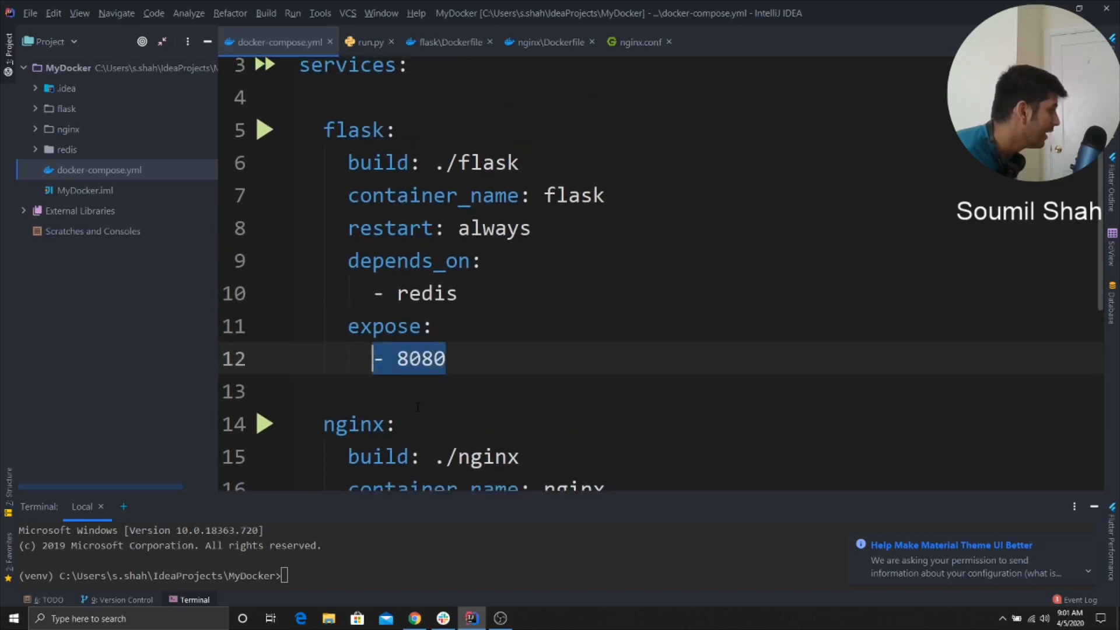
scroll("down", 3)
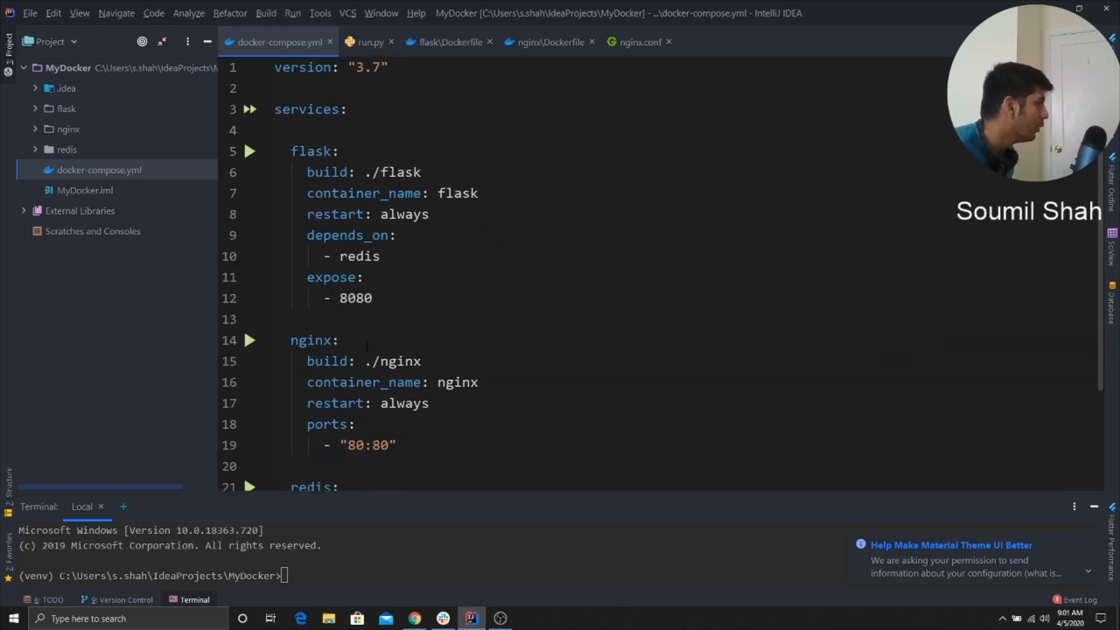
scroll("down", 3)
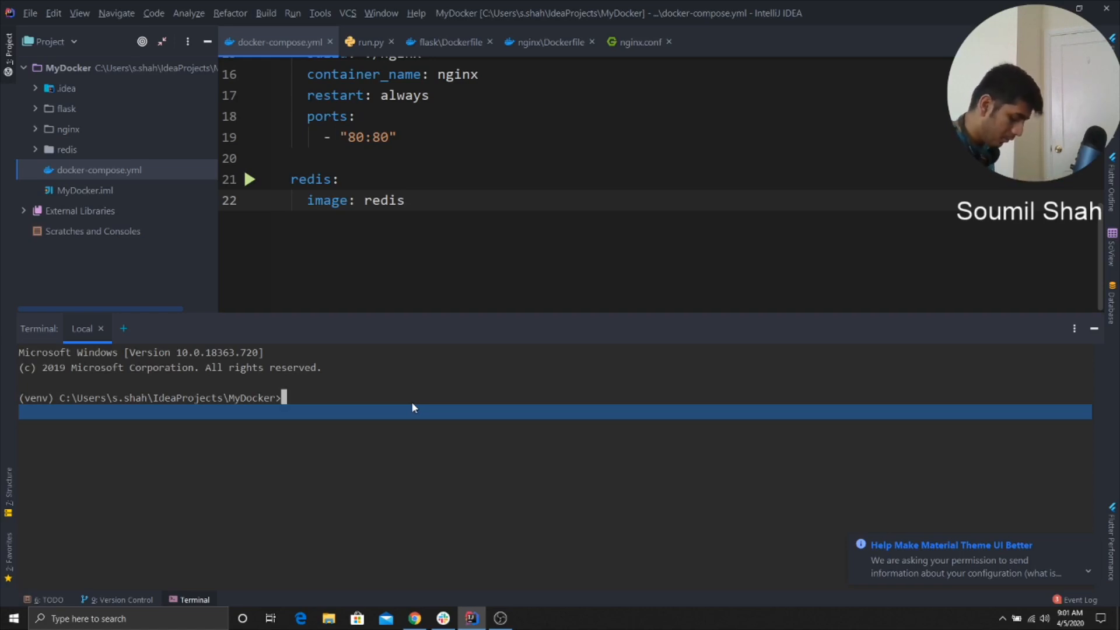
Run docker-compose build in the terminal so the flask image is tagged mydocker_flask:latest
type("d")
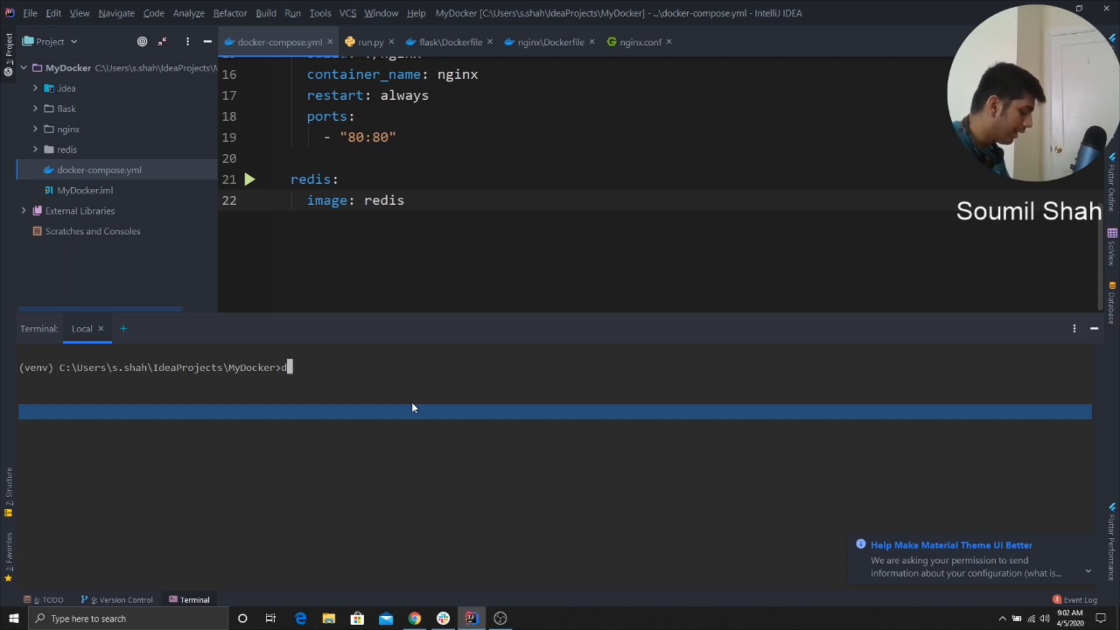
type("ocker")
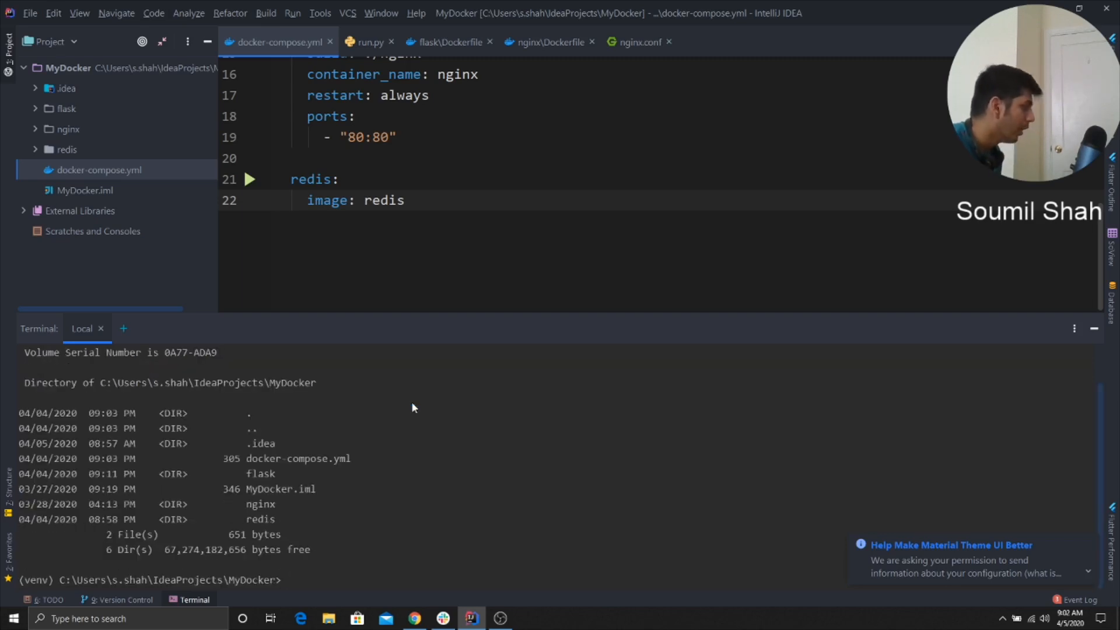
type("docker-")
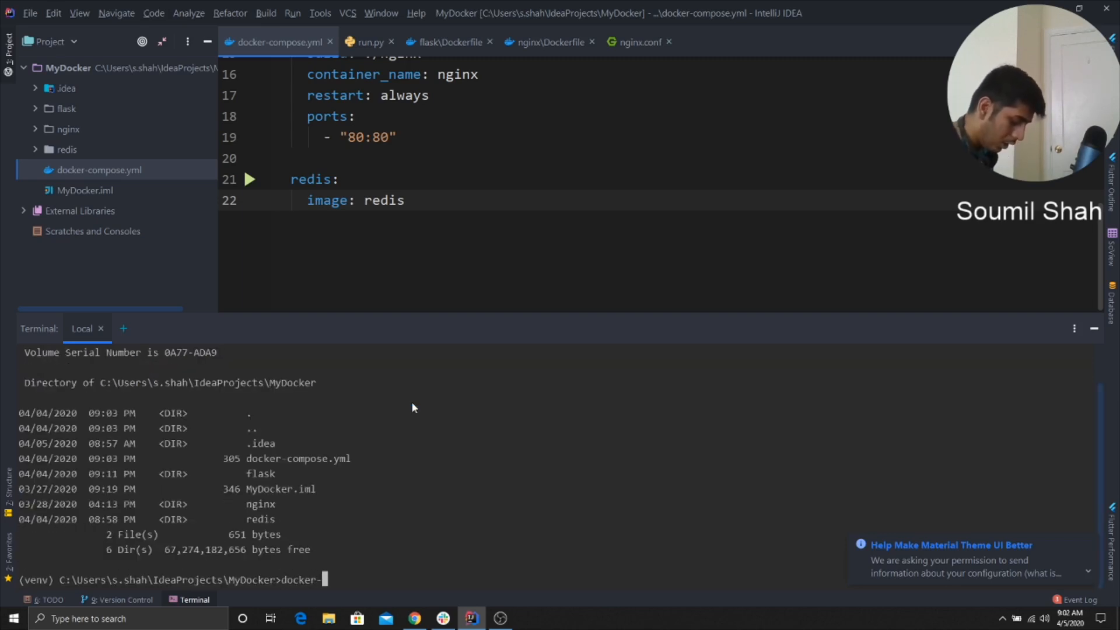
type("compose")
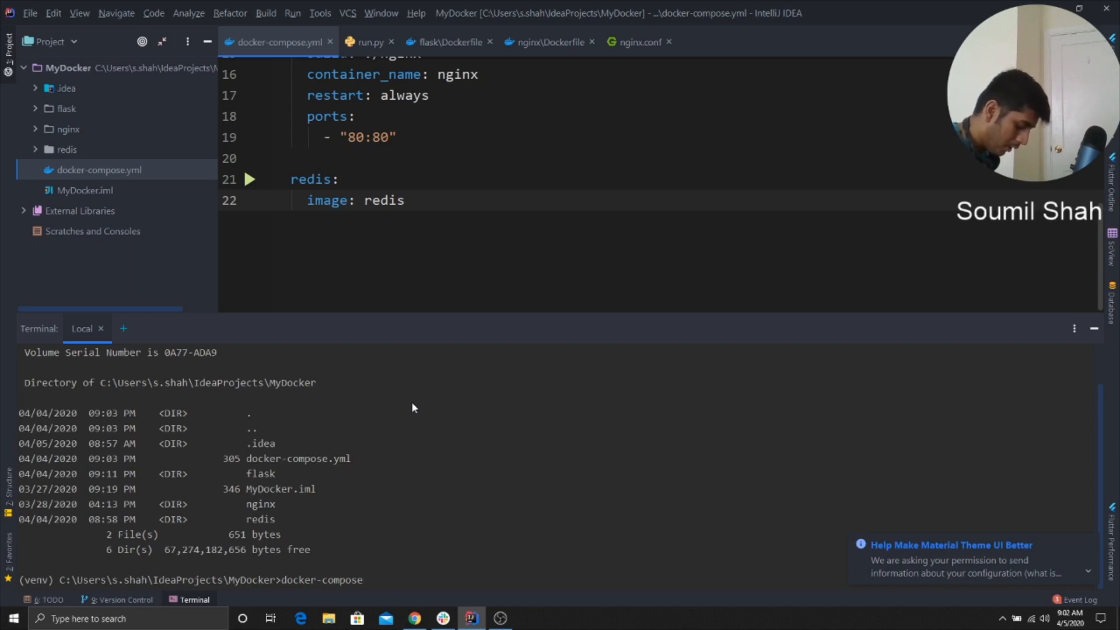
type("build")
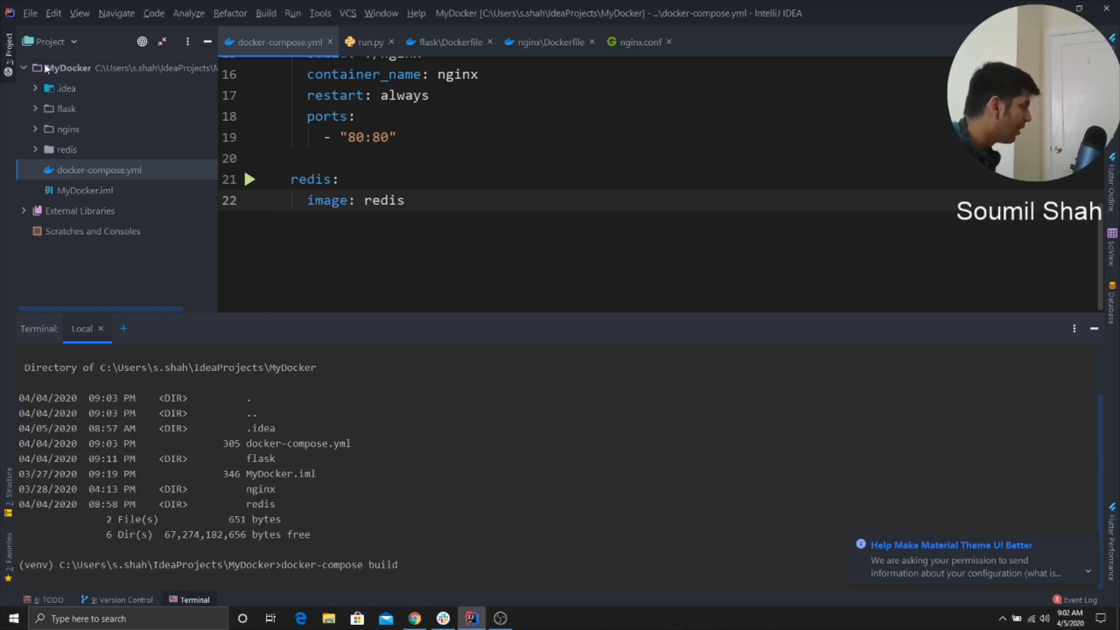
left_click(35, 109)
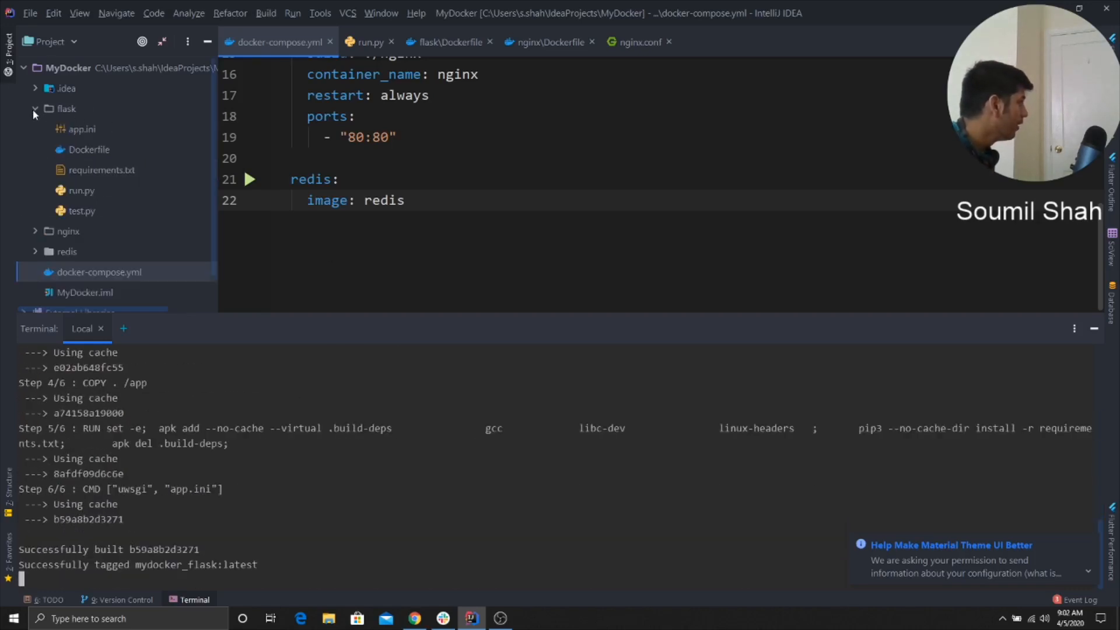
Reopen run.py at the HelloWorld resource returning 'Redis Ok' and its /fo add_resource line
left_click(370, 42)
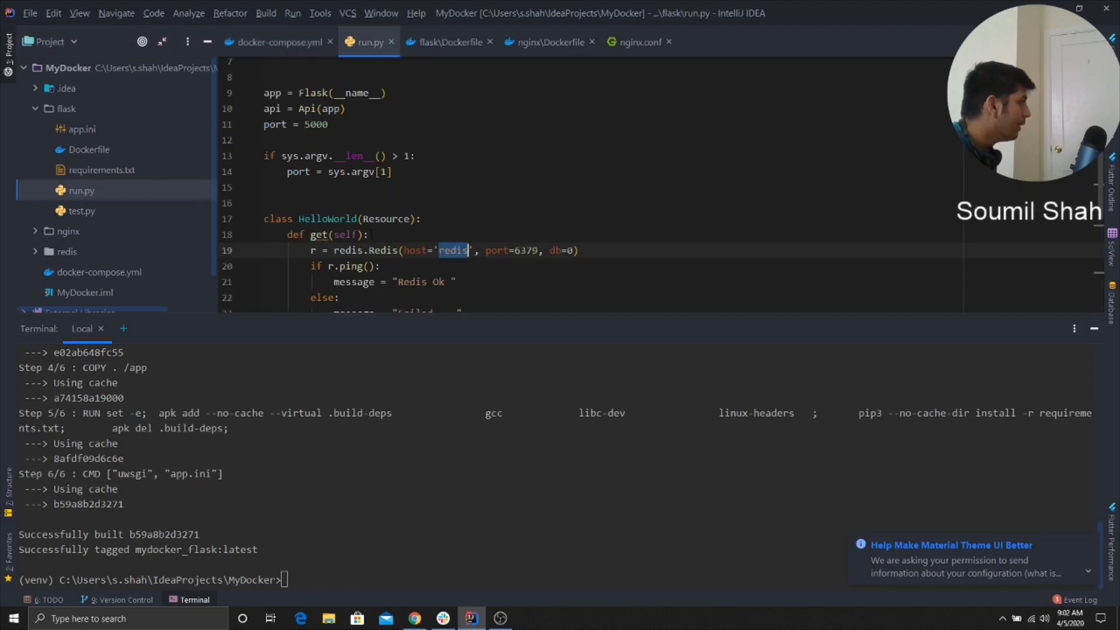
scroll("down", 3)
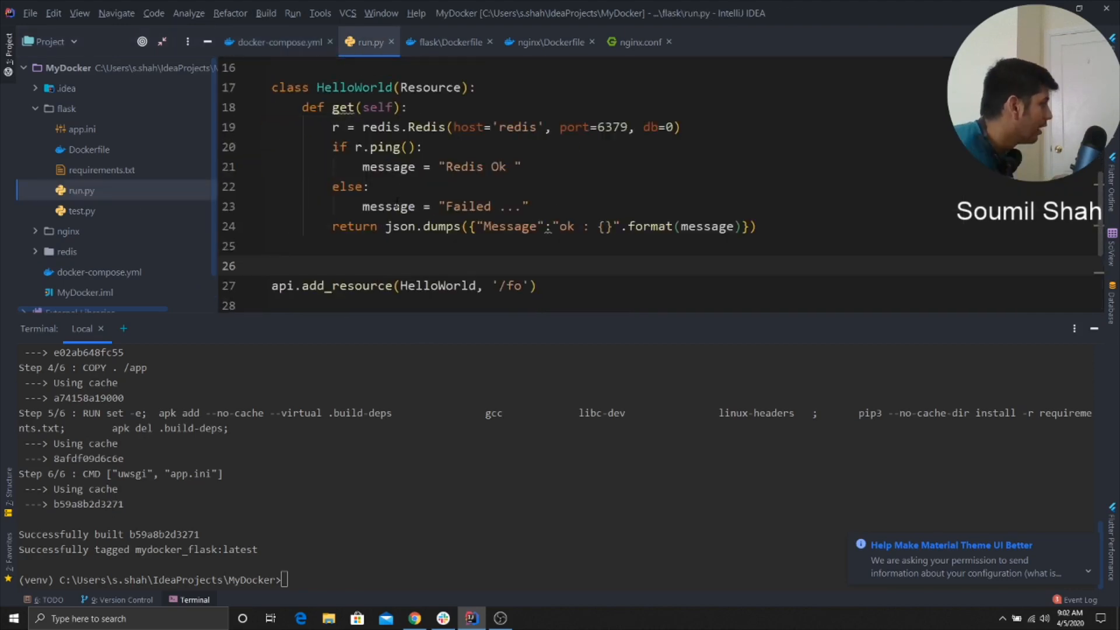
mouse_move(292, 534)
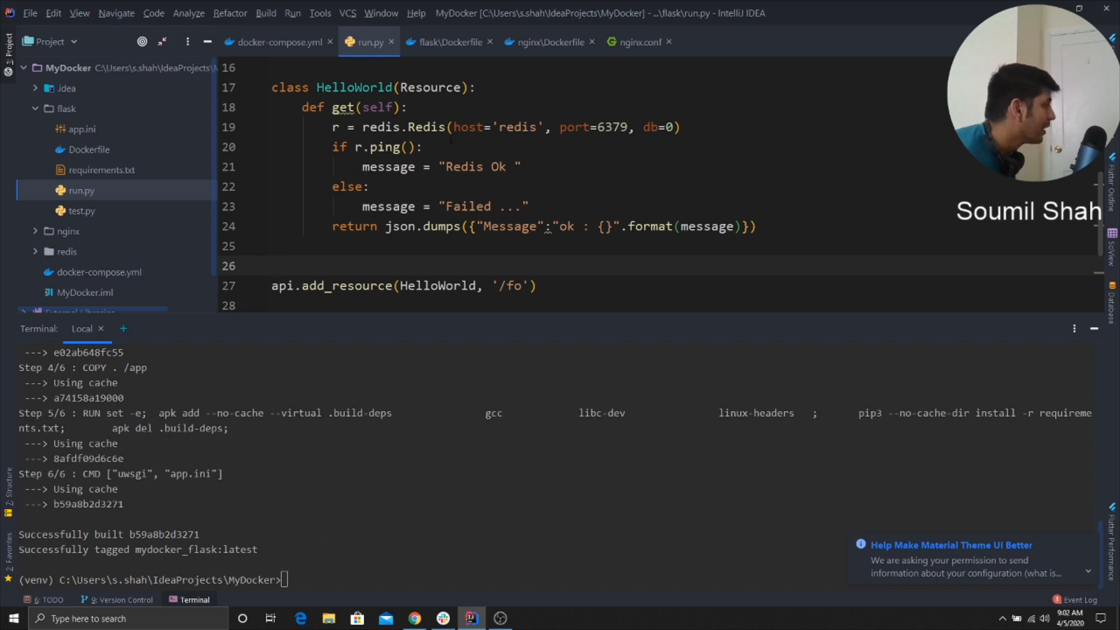
double_click(515, 127)
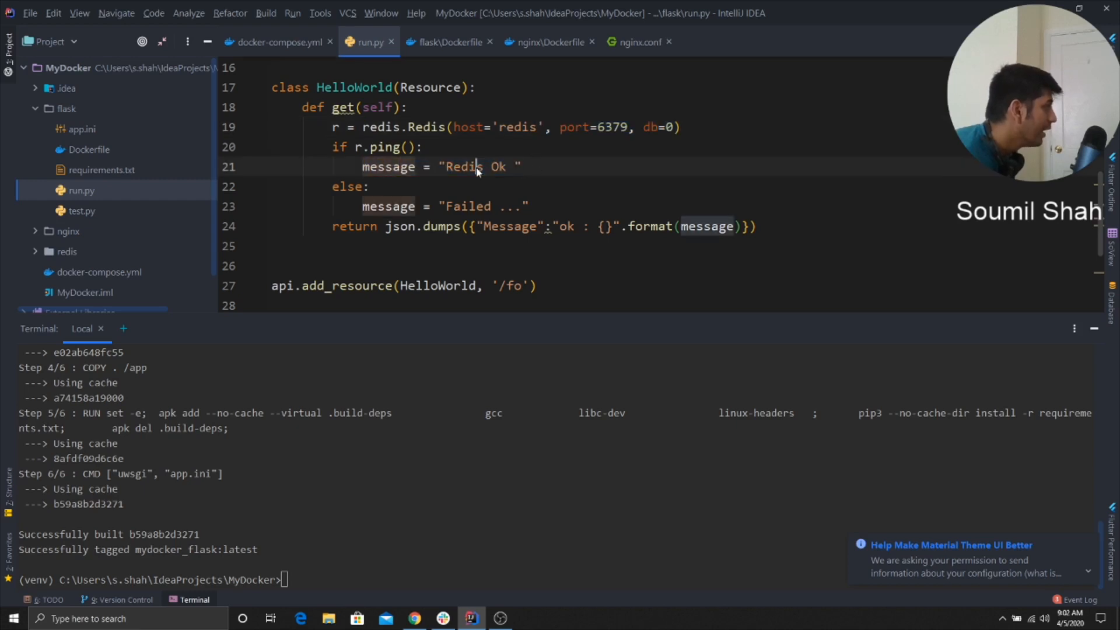
double_click(704, 226)
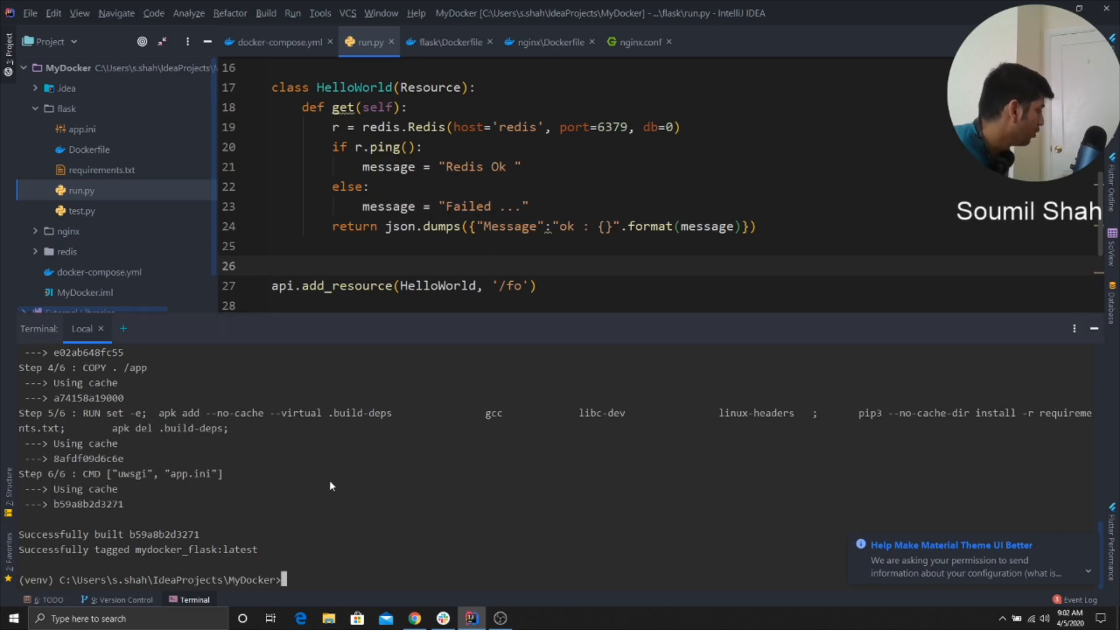
mouse_move(441, 533)
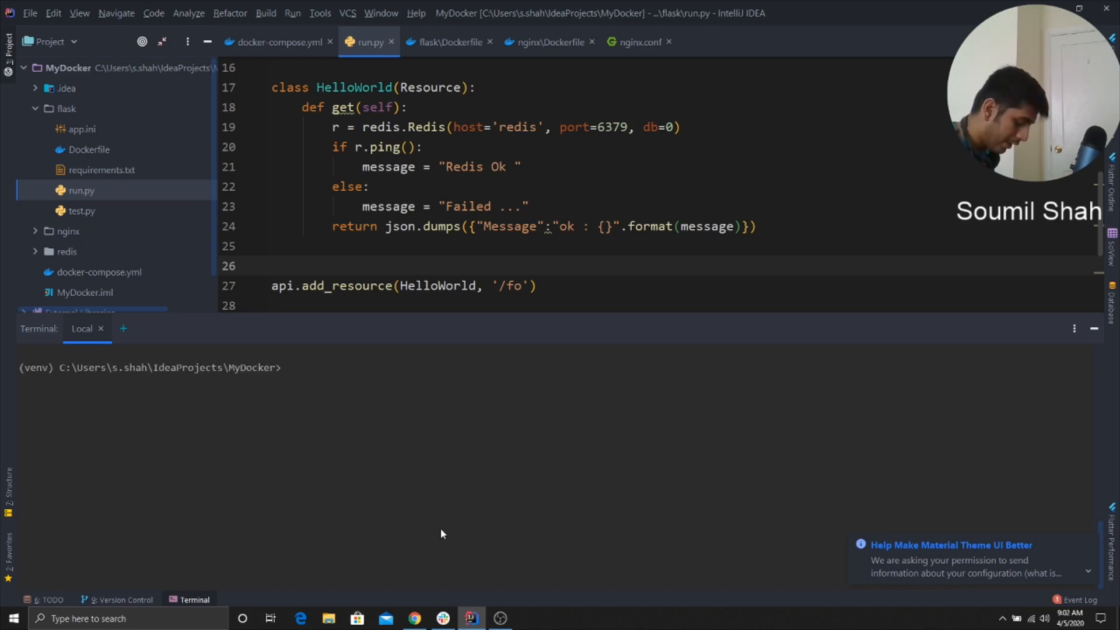
Run docker-compose up so redis accepts connections and uWSGI workers spawn, then switch to Chrome
type("docker-comp")
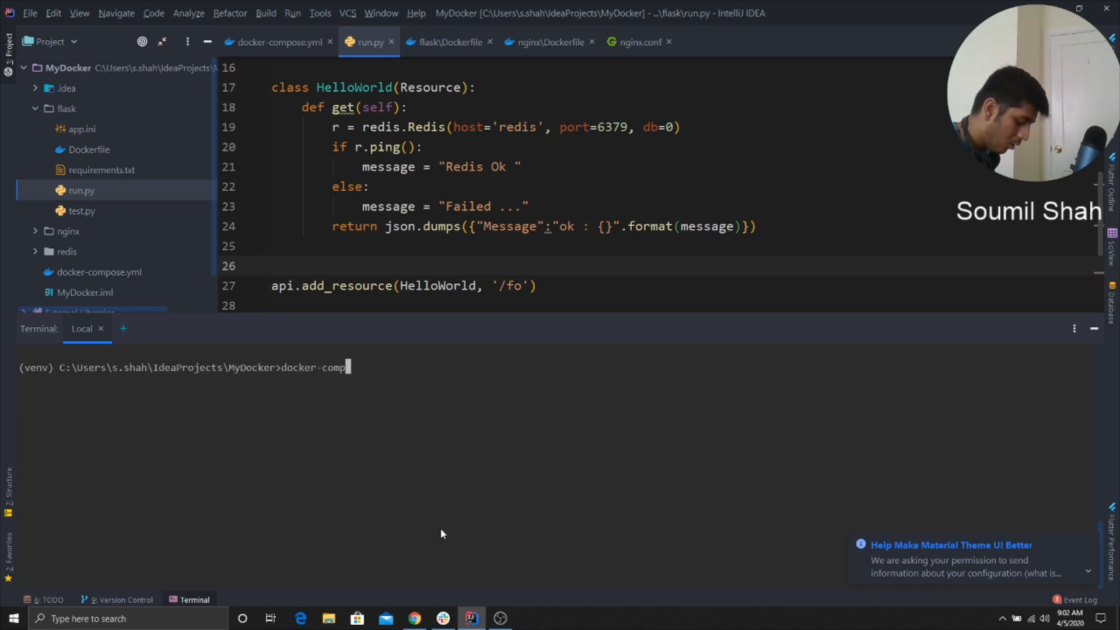
type("ose")
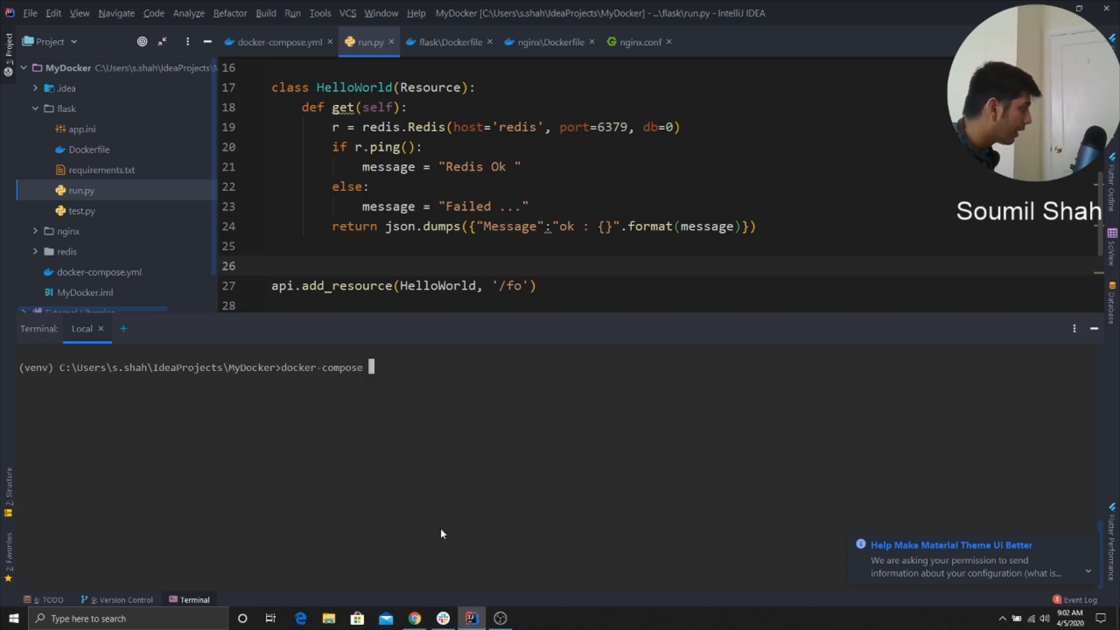
type("up")
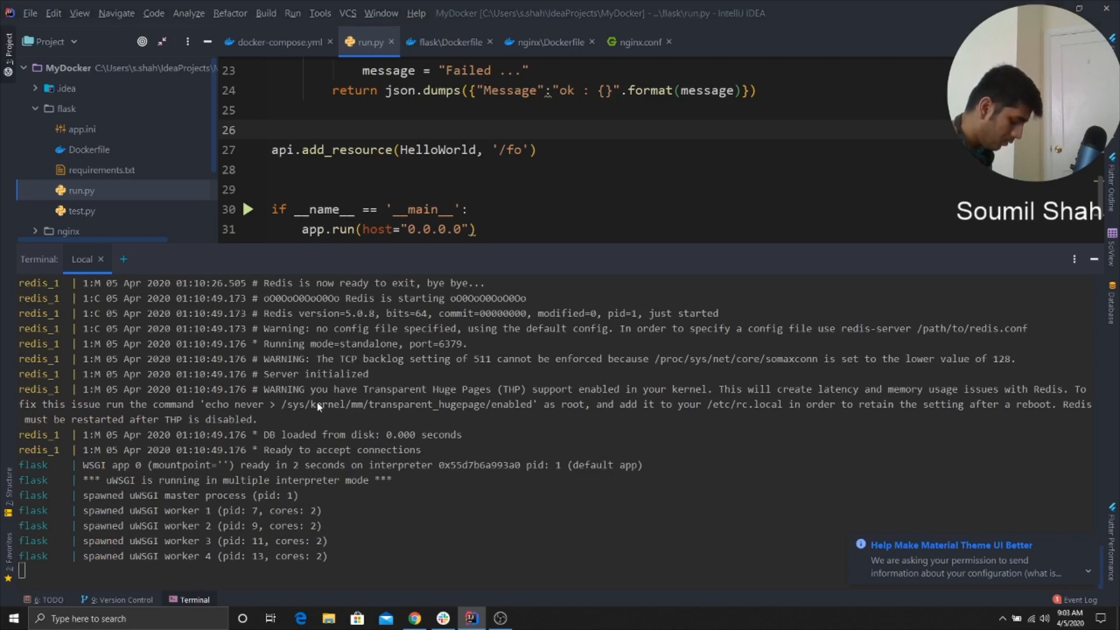
left_click(412, 618)
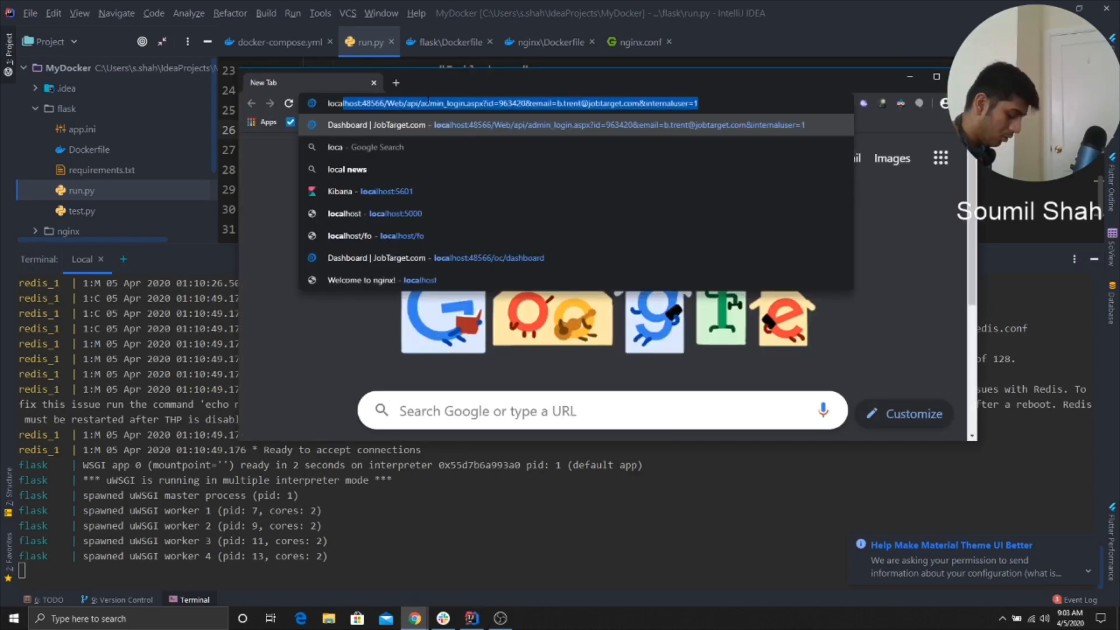
Request localhost/fo in Chrome so nginx returns 200 from the flask endpoint
type("localhost/")
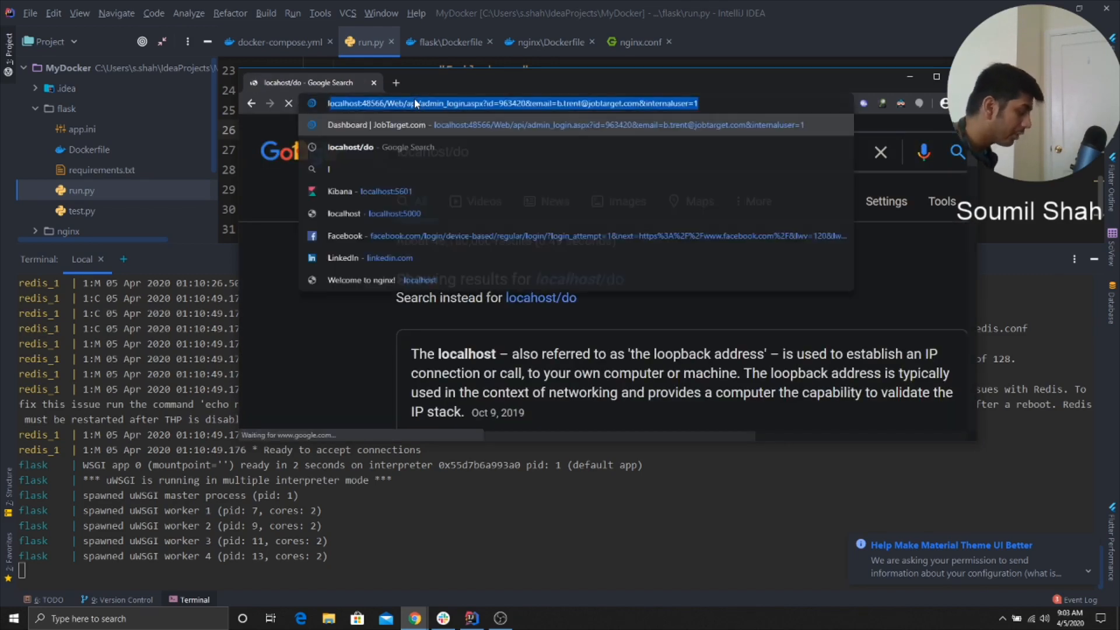
type("localhost")
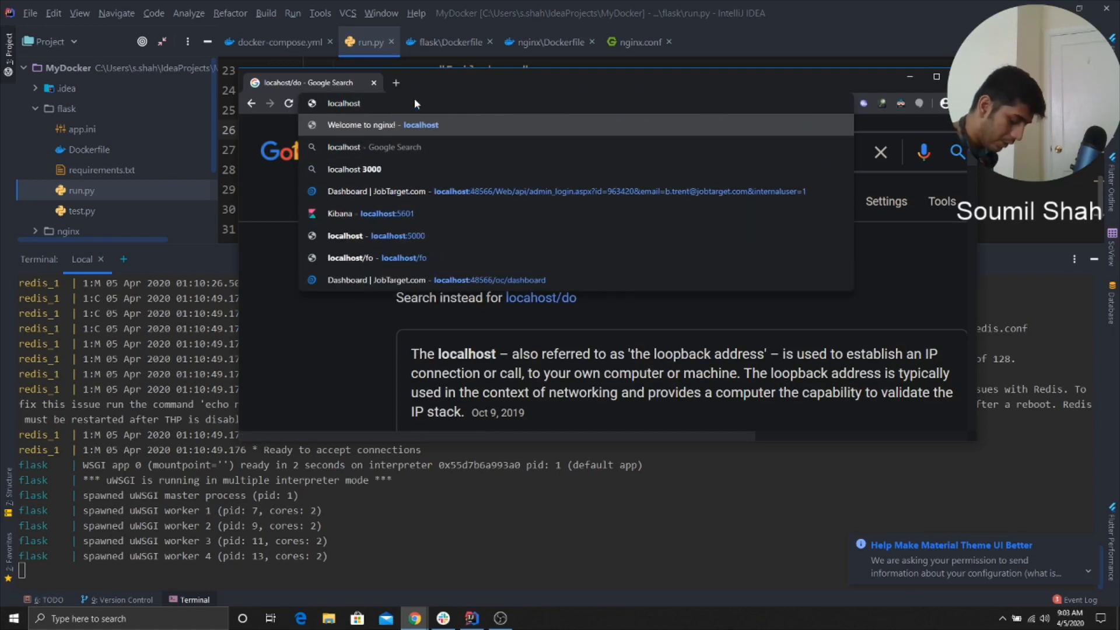
left_click(370, 258)
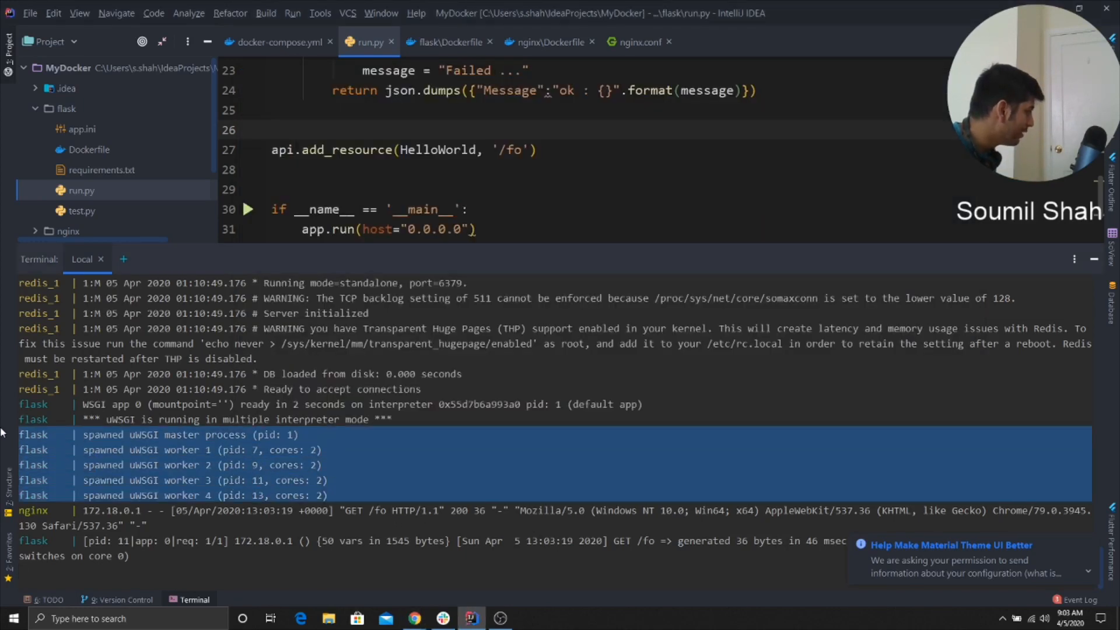
mouse_move(211, 499)
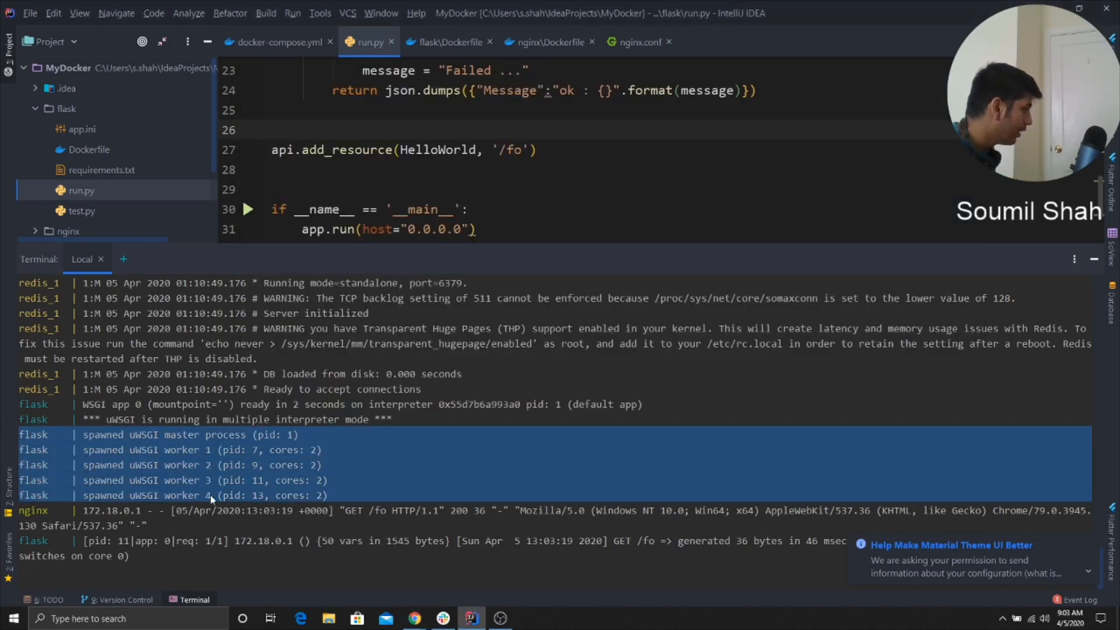